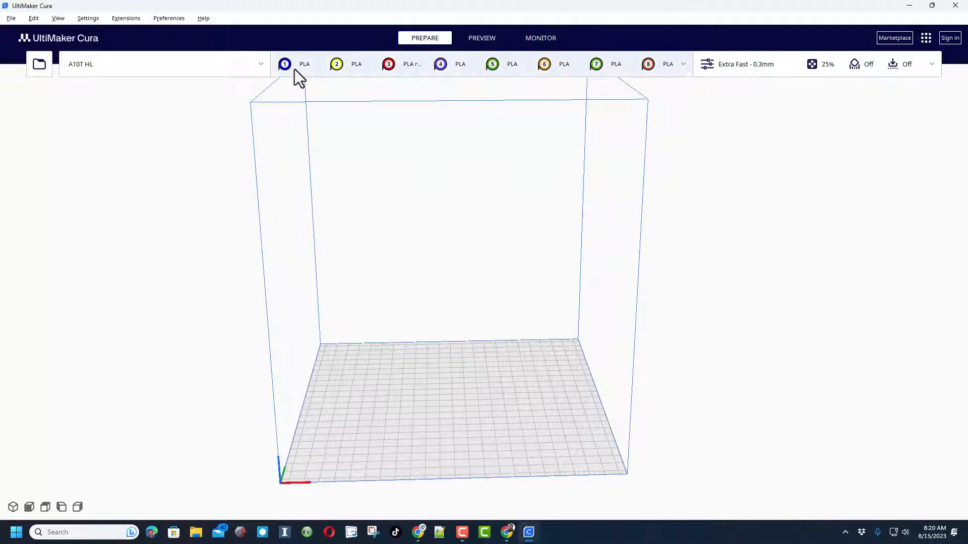
mouse_move(270, 92)
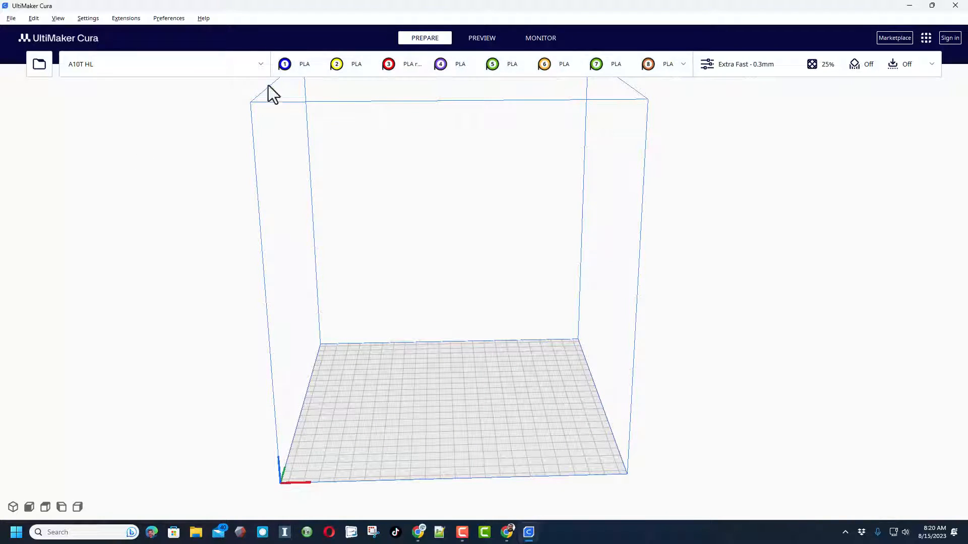
Open Manage printers from the printer selector, with the A10T HL printer selected.
click(259, 64)
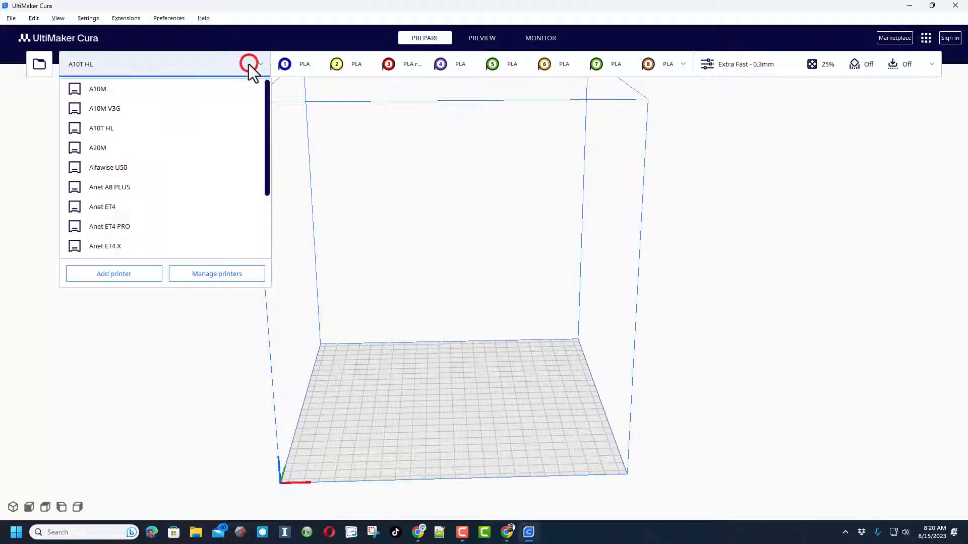
mouse_move(217, 273)
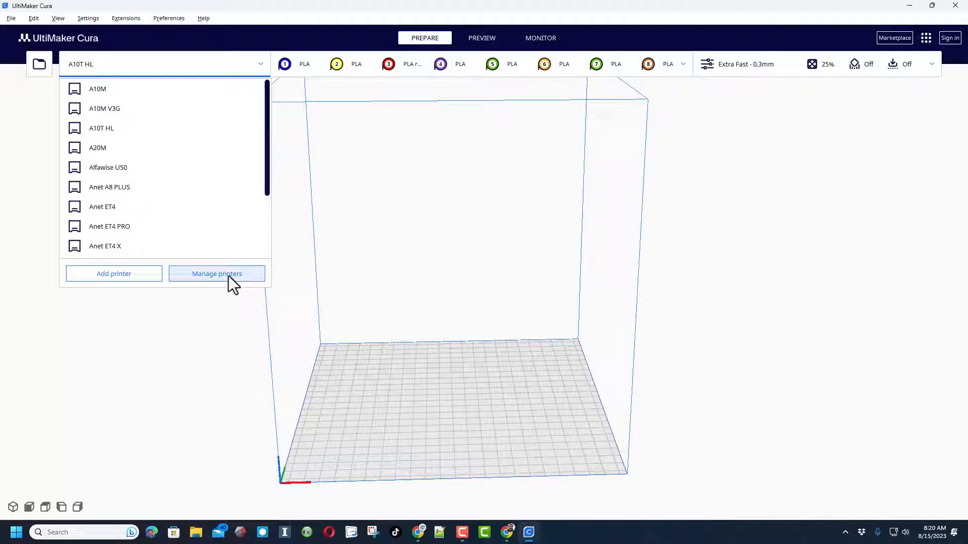
click(217, 273)
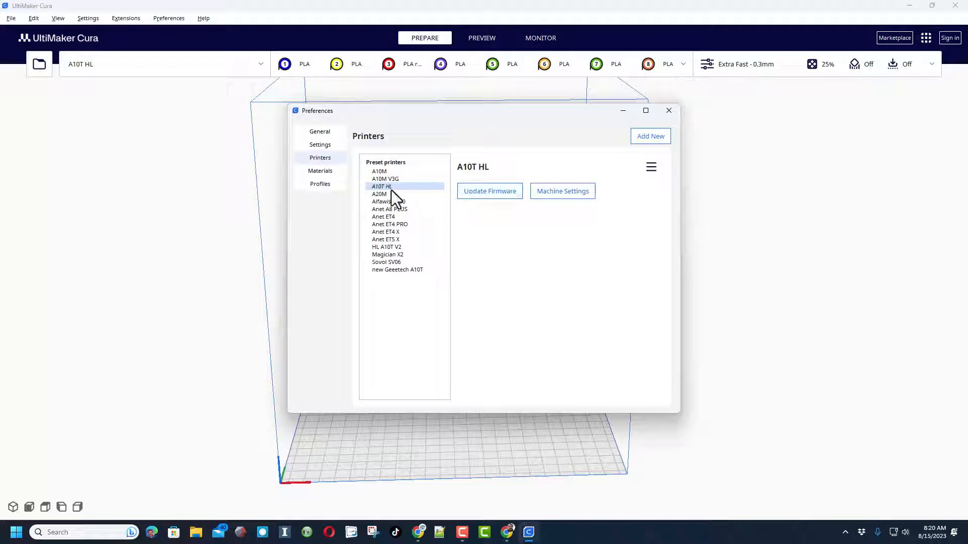
Open the A10T HL's Machine Settings: build volume, eight extruders and start G-code.
click(561, 191)
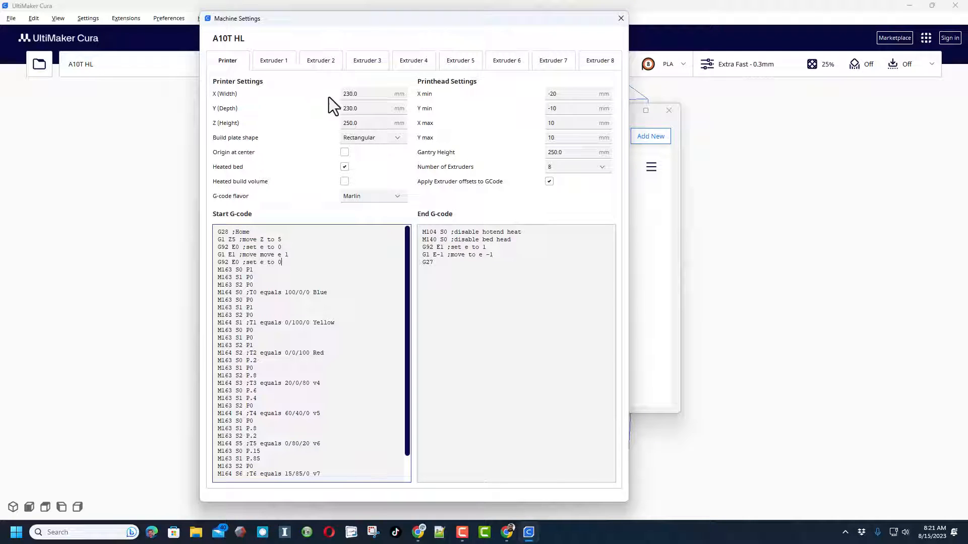
mouse_move(617, 148)
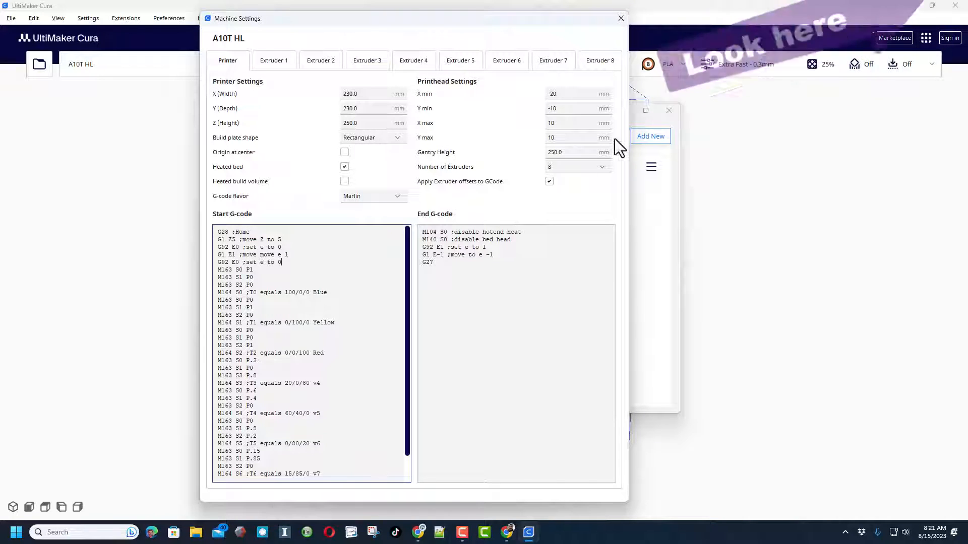
mouse_move(355, 231)
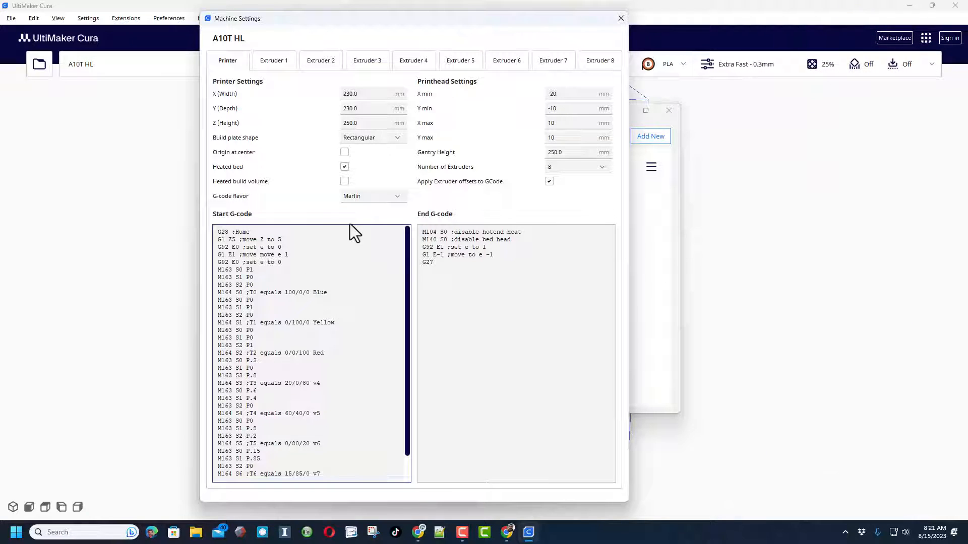
mouse_move(364, 281)
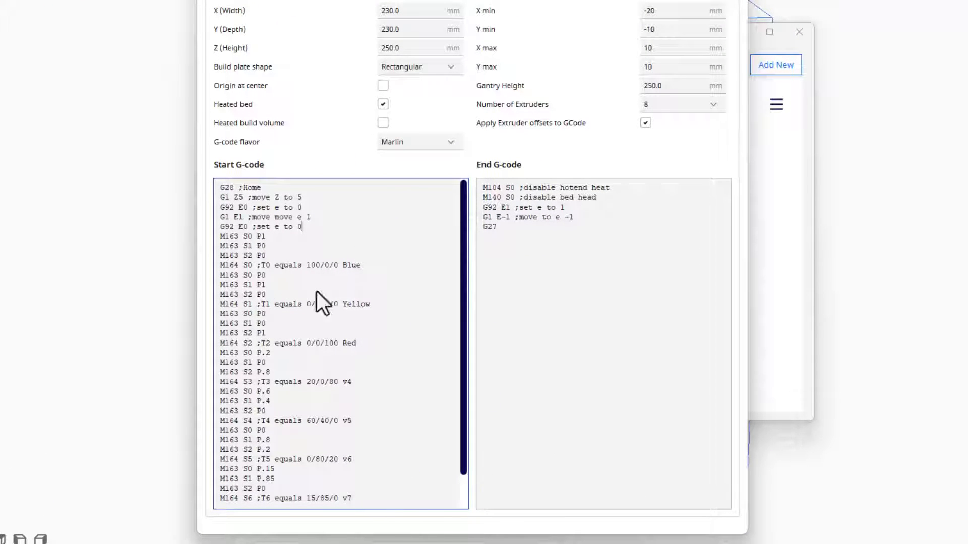
mouse_move(447, 241)
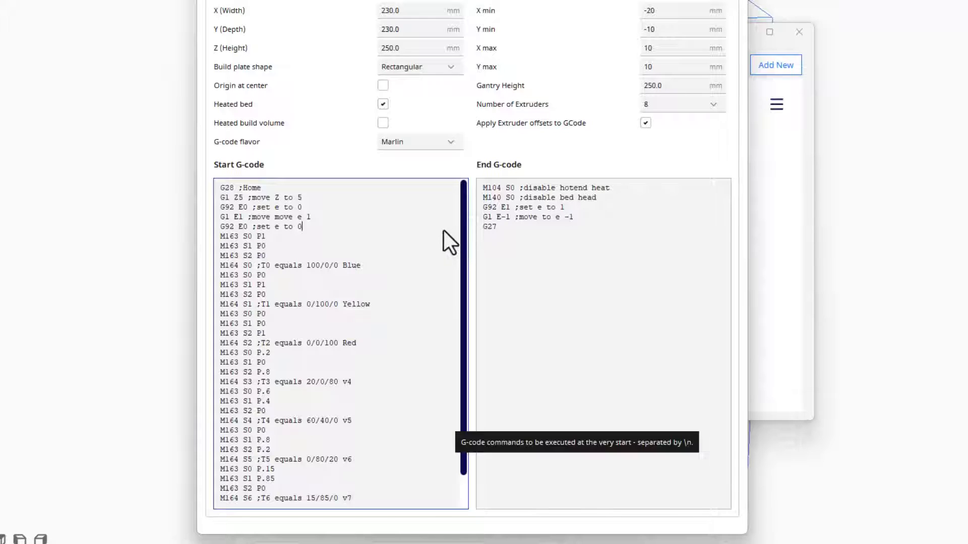
Scroll through the start G-code reviewing the M163/M164 colour mixes for T0–T7.
scroll(down, 3)
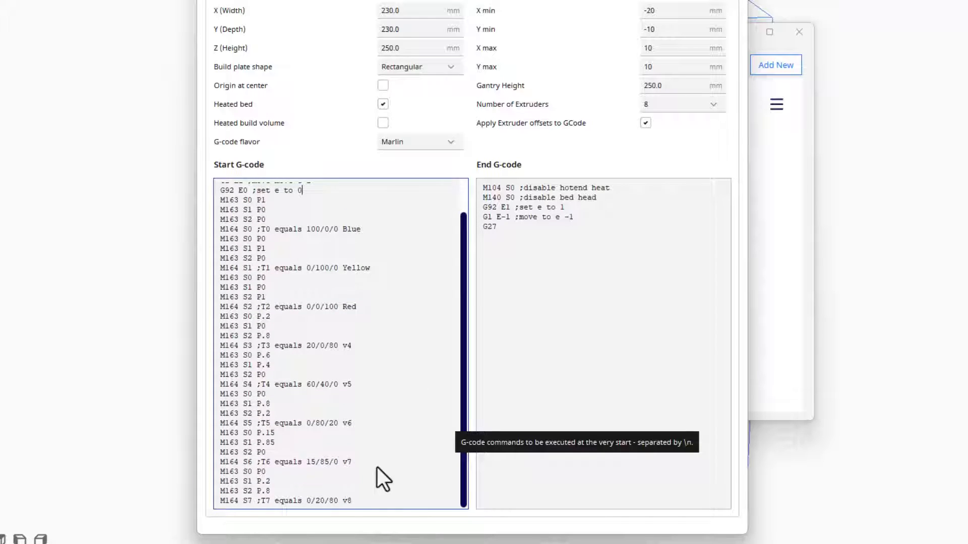
scroll(up, 3)
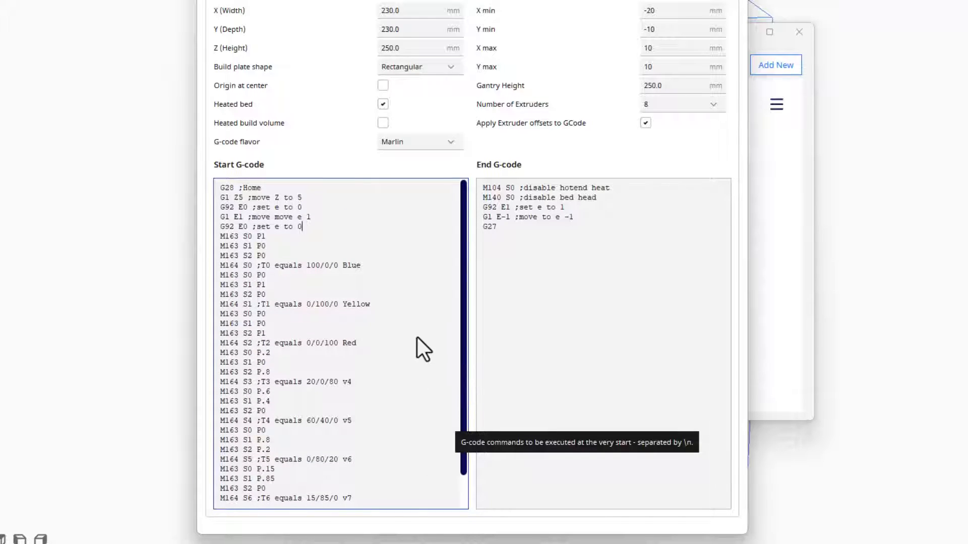
mouse_move(372, 276)
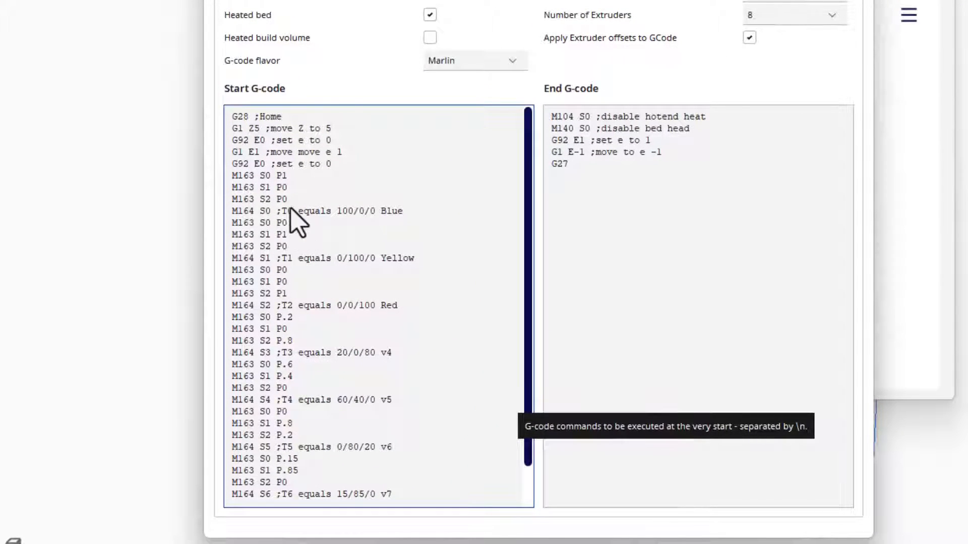
mouse_move(290, 197)
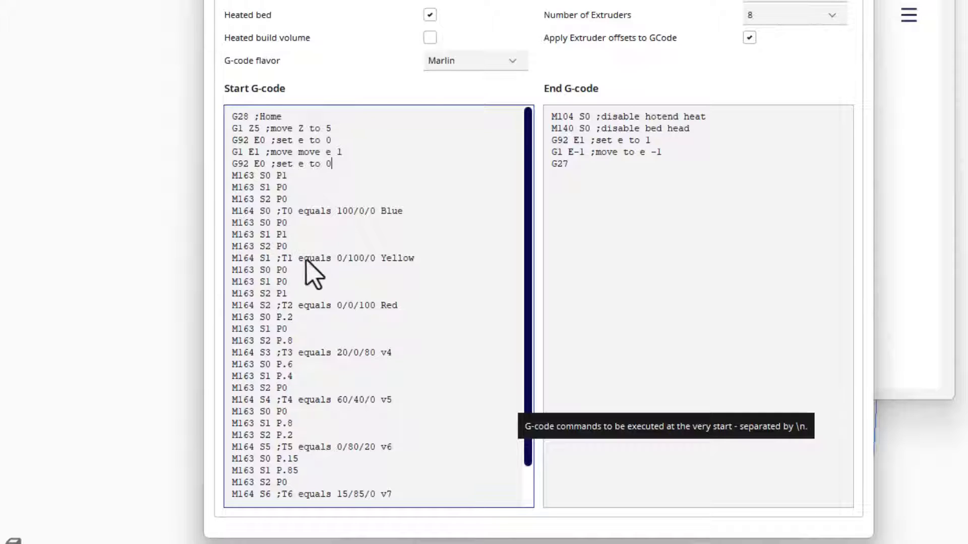
mouse_move(299, 318)
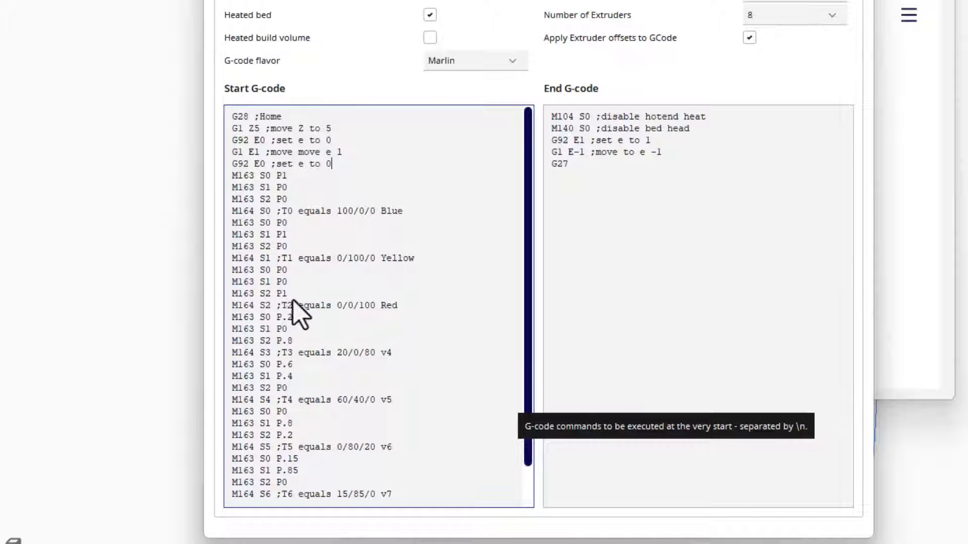
mouse_move(325, 316)
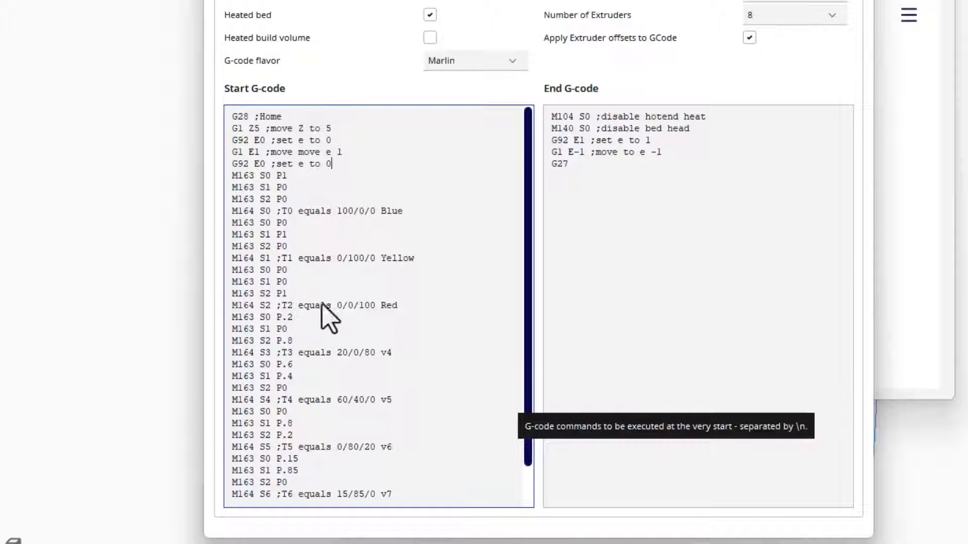
scroll(down, 3)
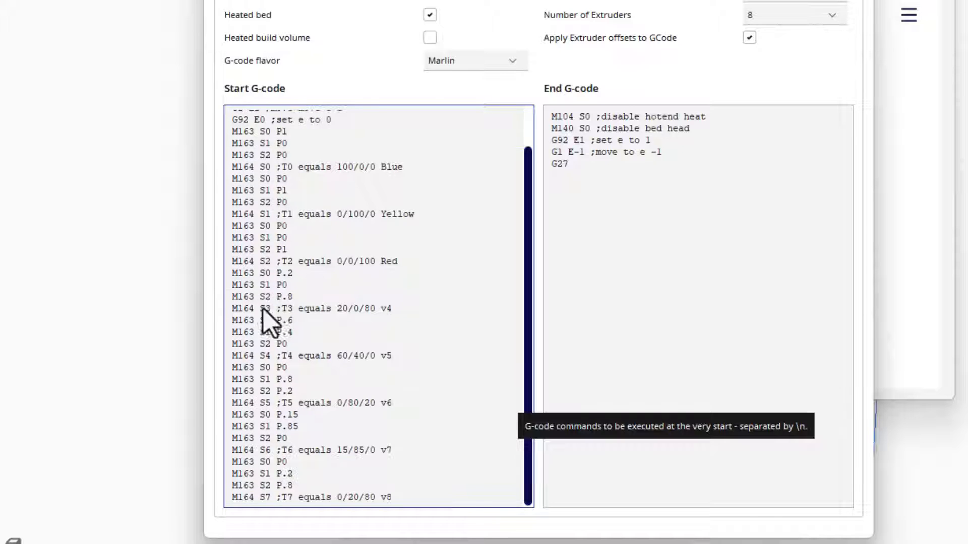
mouse_move(290, 330)
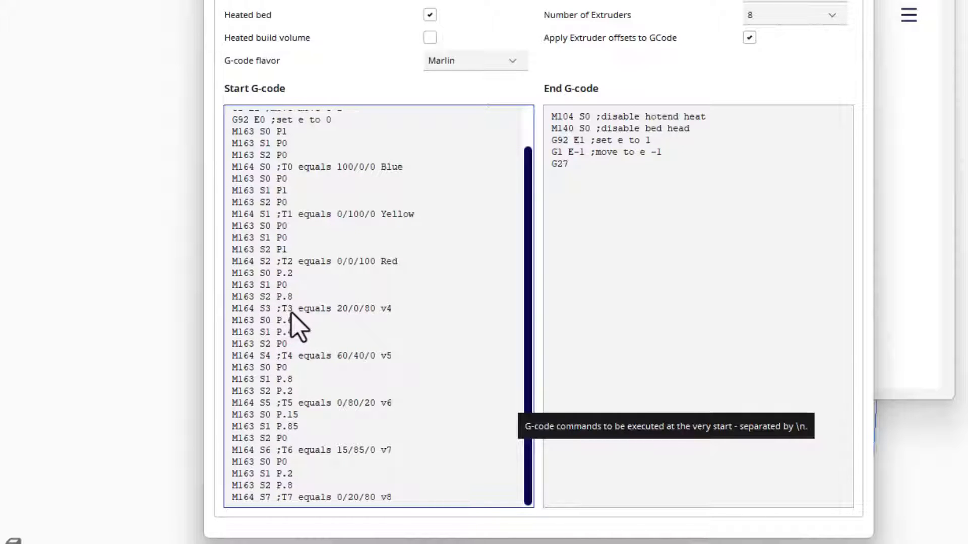
scroll(up, 3)
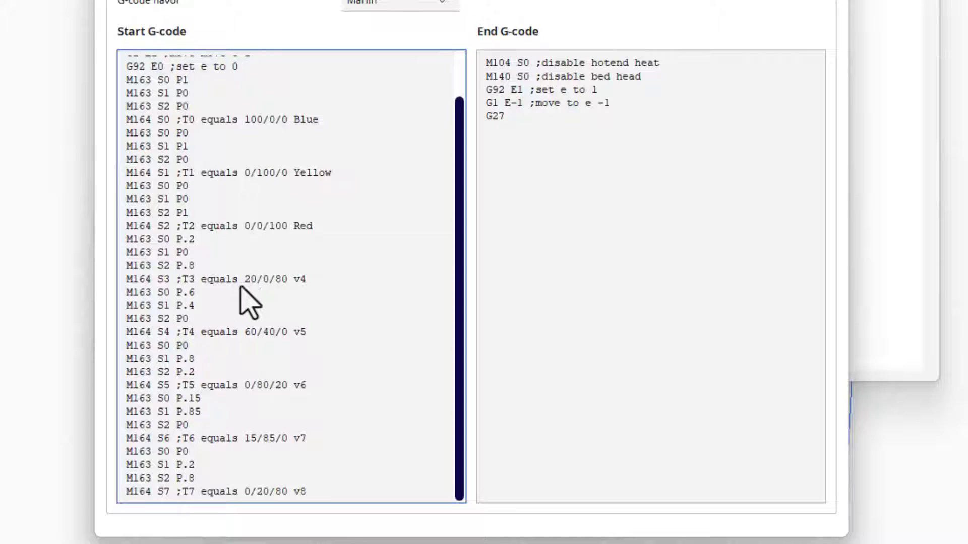
mouse_move(291, 302)
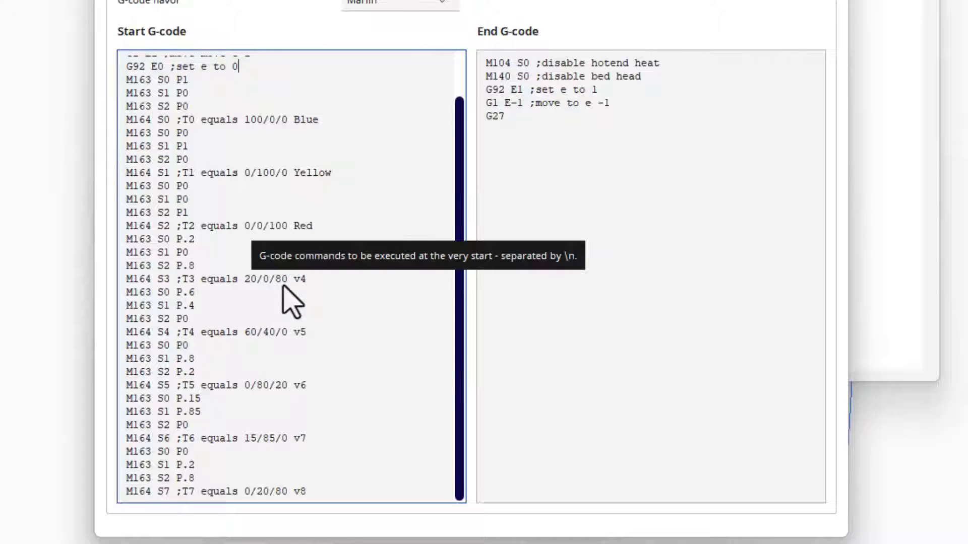
mouse_move(204, 253)
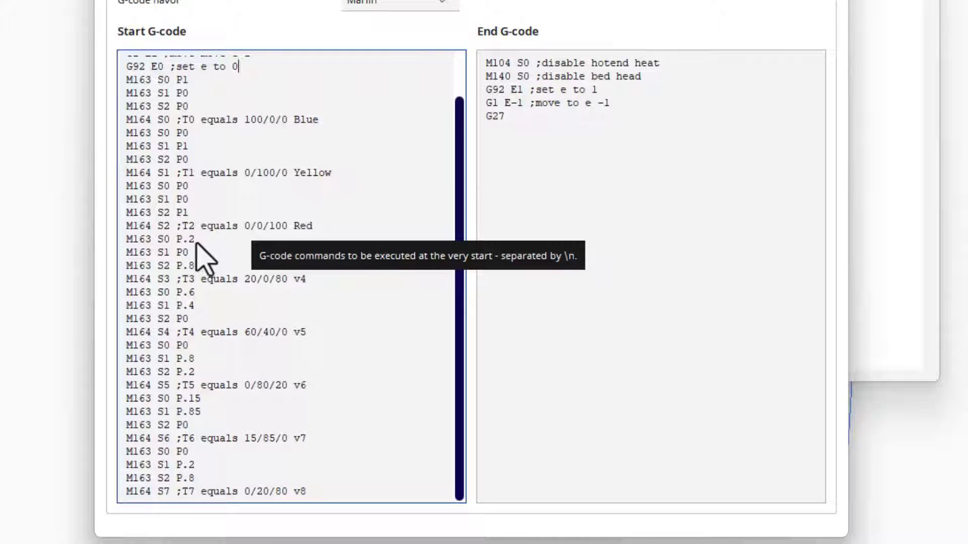
mouse_move(203, 265)
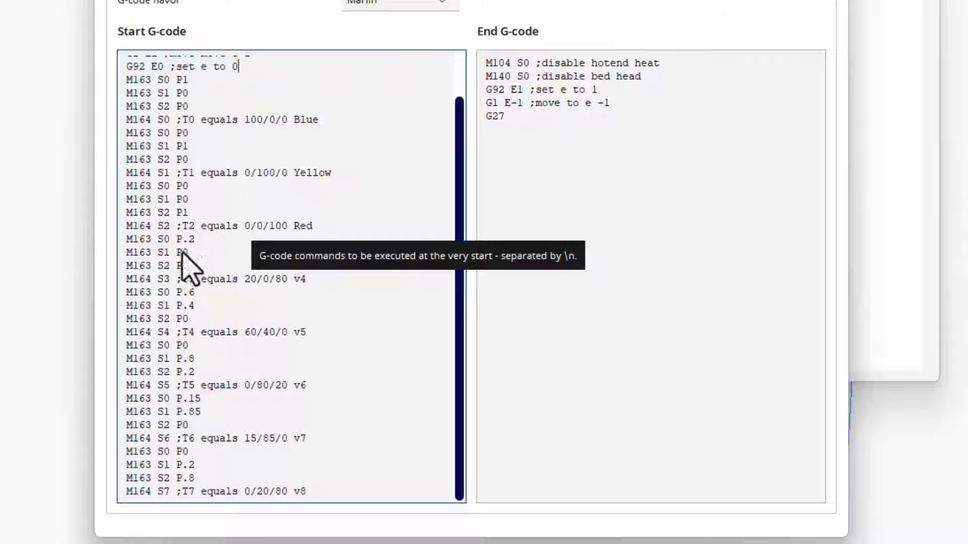
mouse_move(238, 321)
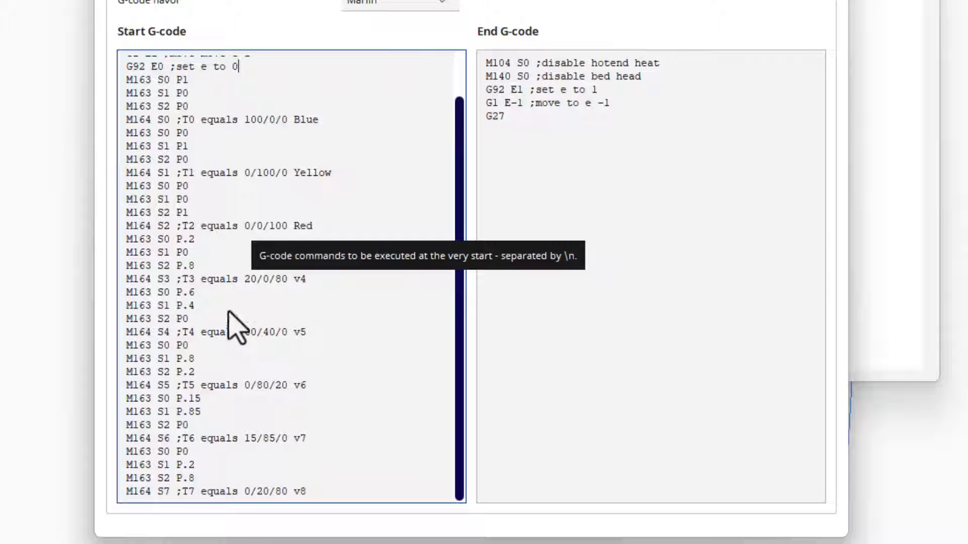
mouse_move(299, 300)
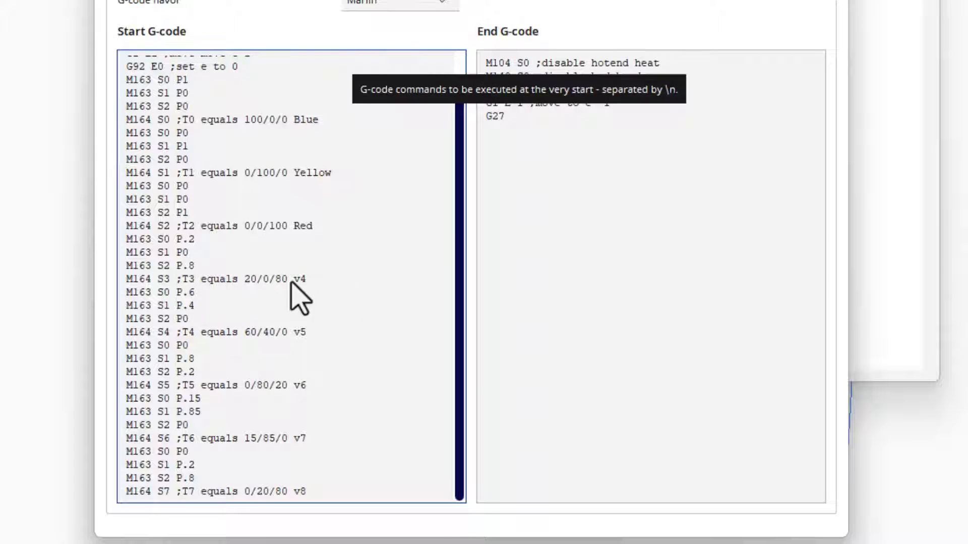
mouse_move(324, 303)
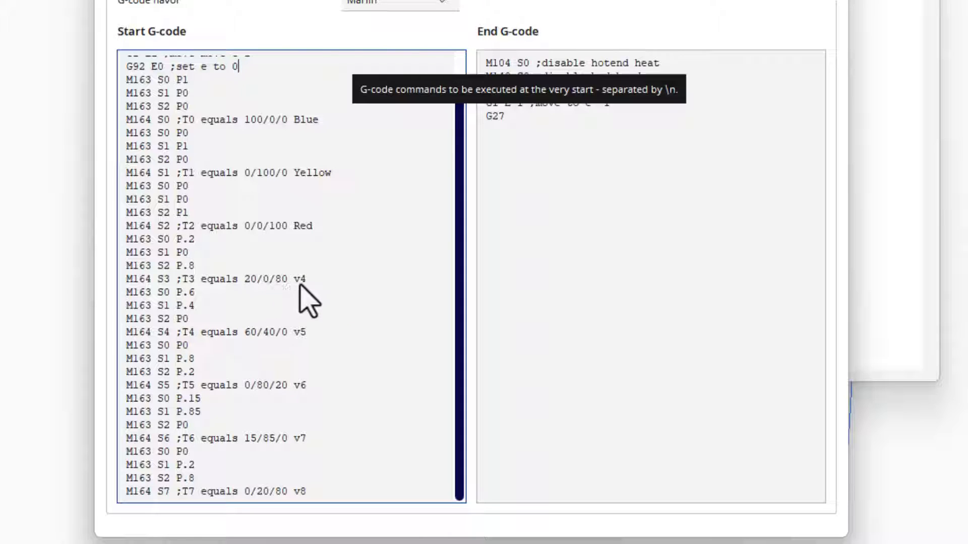
mouse_move(223, 294)
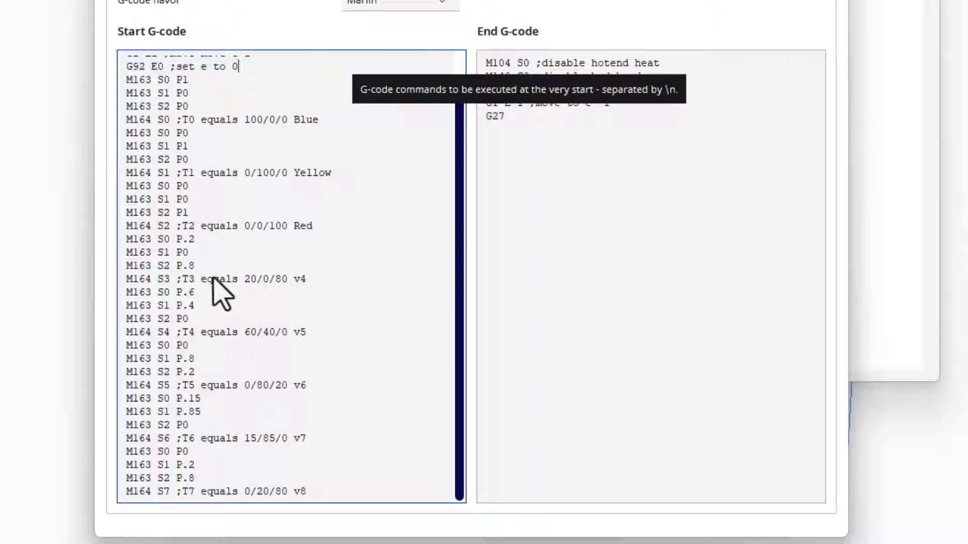
mouse_move(215, 297)
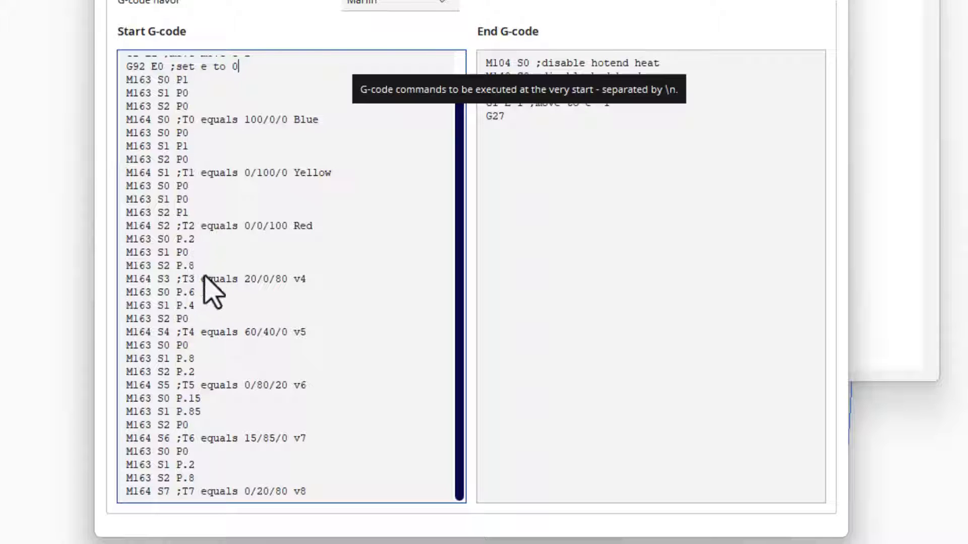
mouse_move(170, 302)
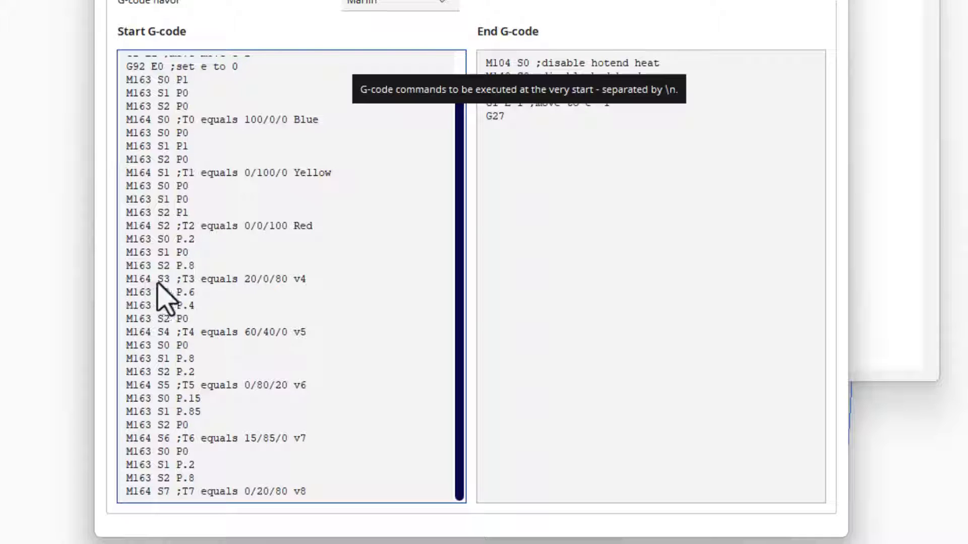
mouse_move(335, 354)
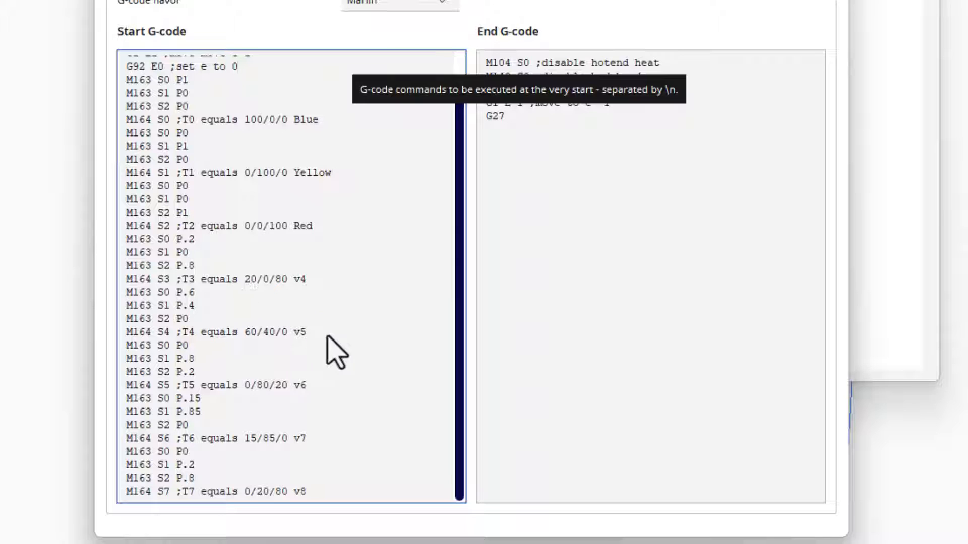
mouse_move(617, 239)
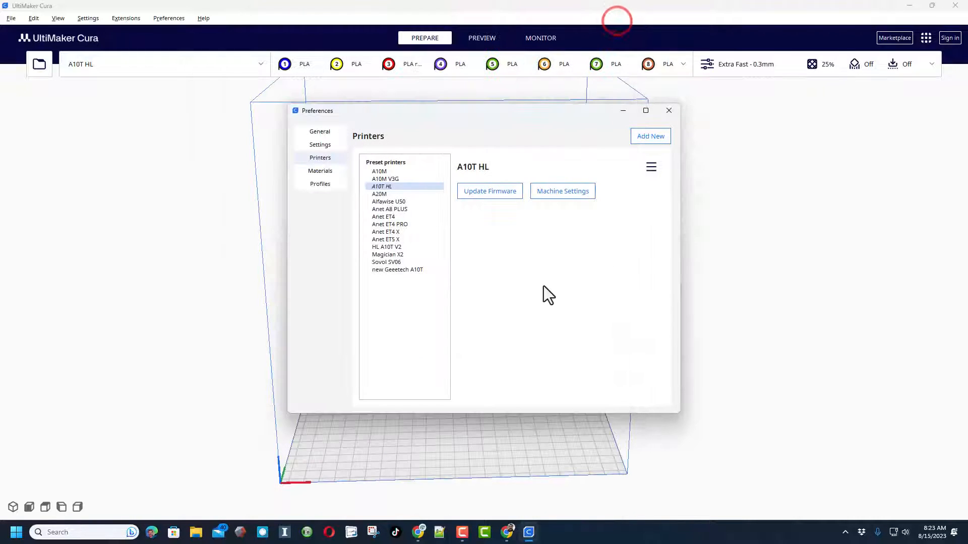
Load frog rings split.stl from the 3dmodeling folder by searching 'frog'.
click(668, 111)
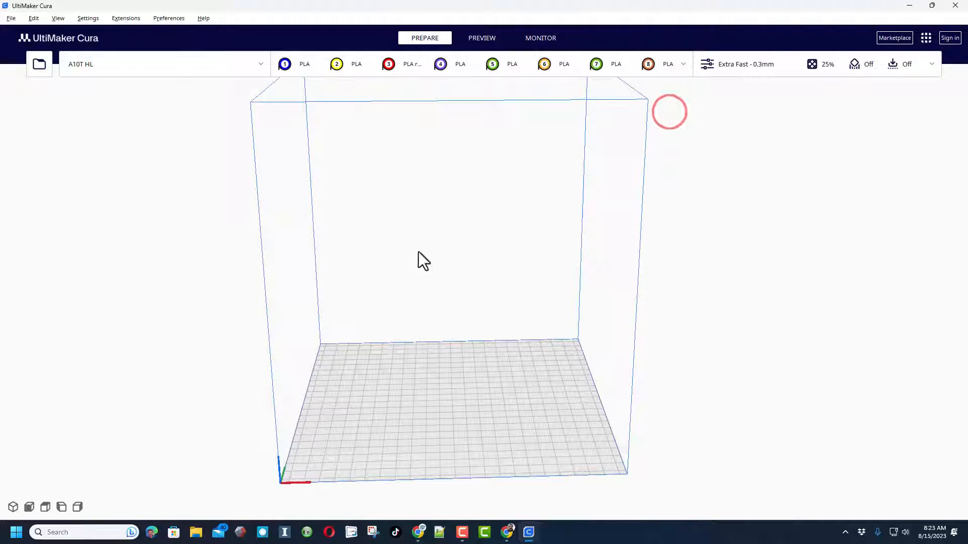
click(38, 63)
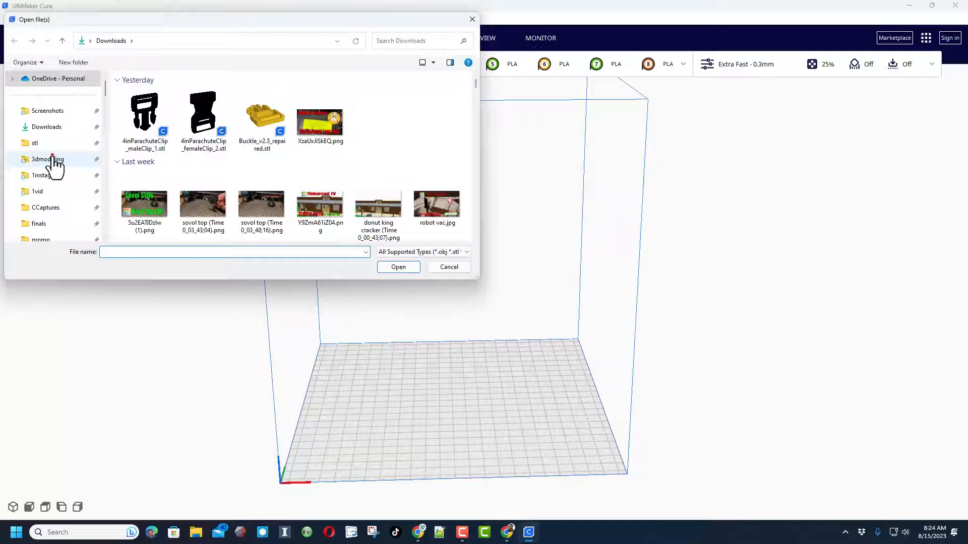
text(frog)
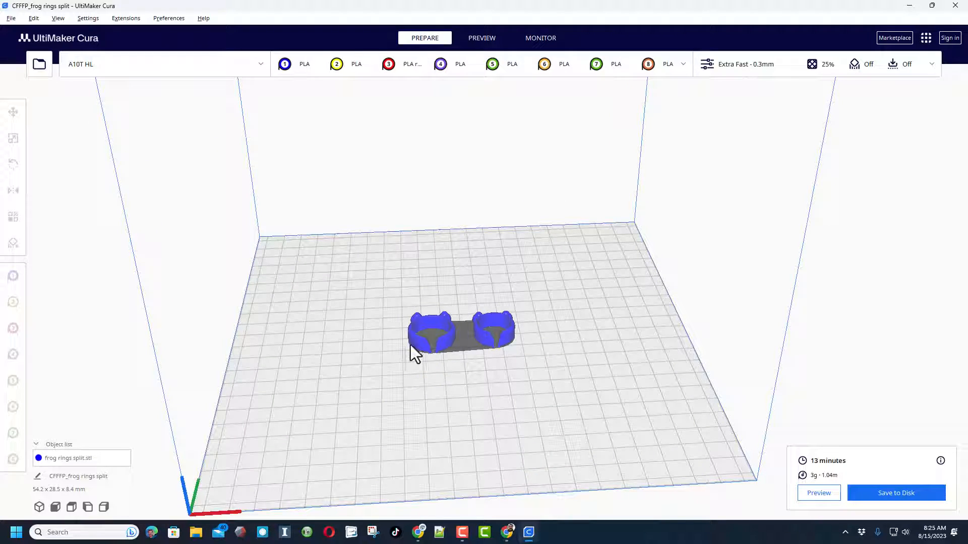
Assign the frog rings model to extruder 5 and bring up the extruder material panel.
click(459, 334)
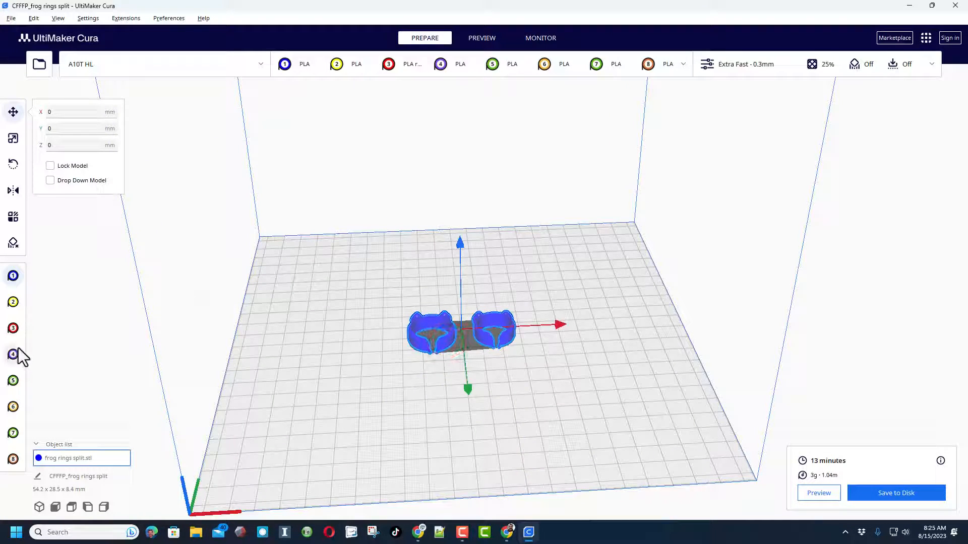
click(13, 381)
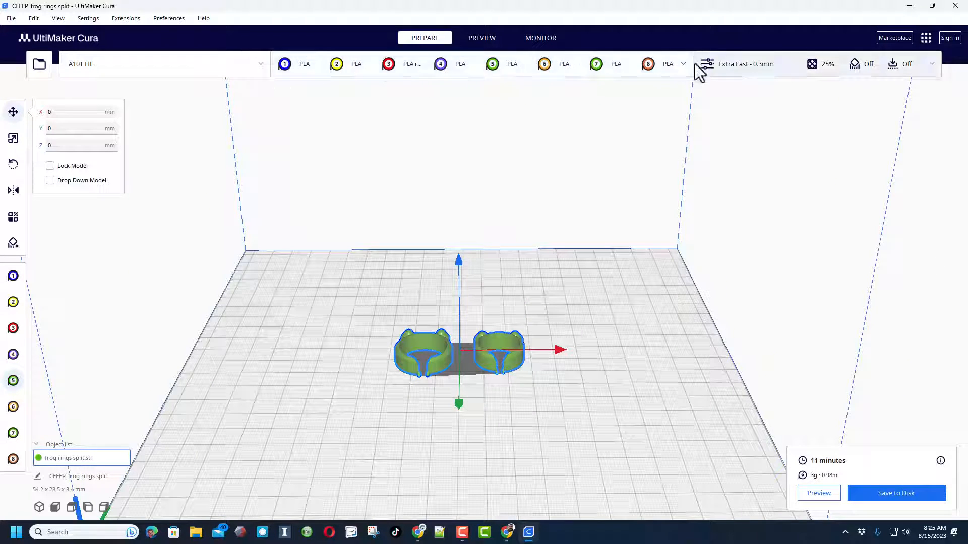
mouse_move(676, 77)
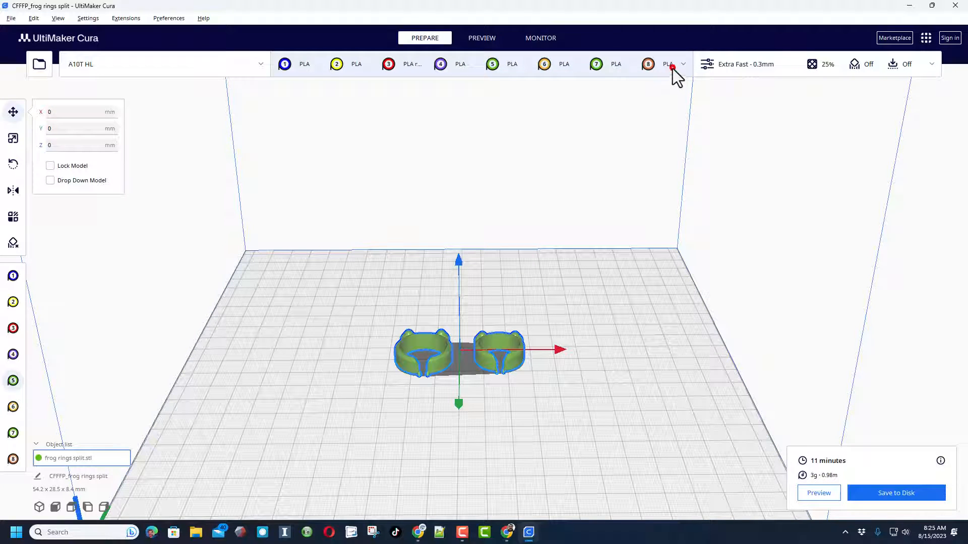
click(672, 66)
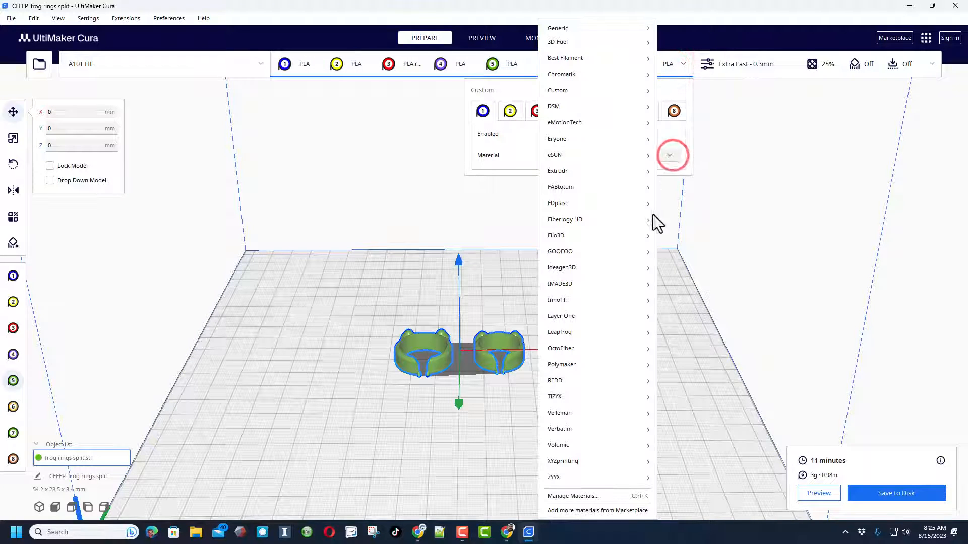
Open the materials manager and check PLA blue's print temperature and retraction settings.
click(572, 496)
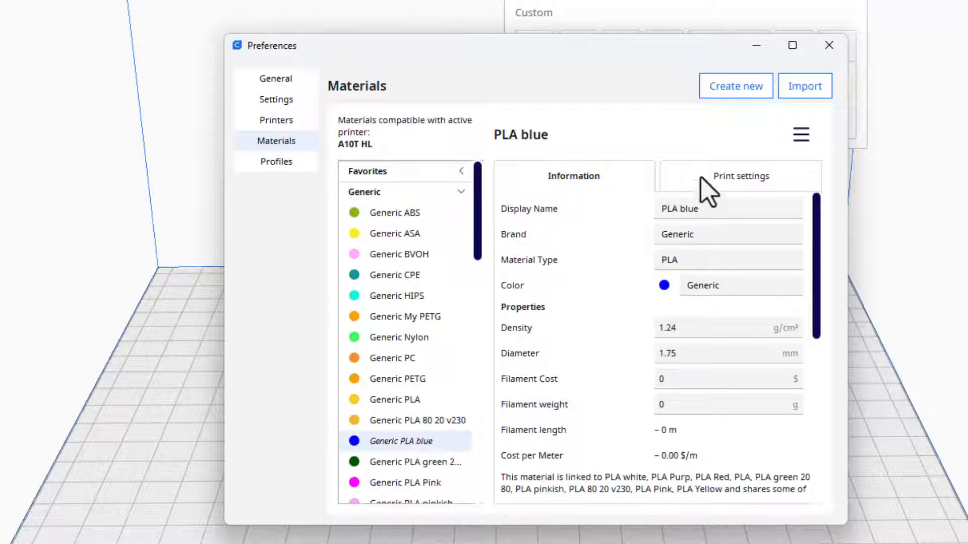
click(739, 176)
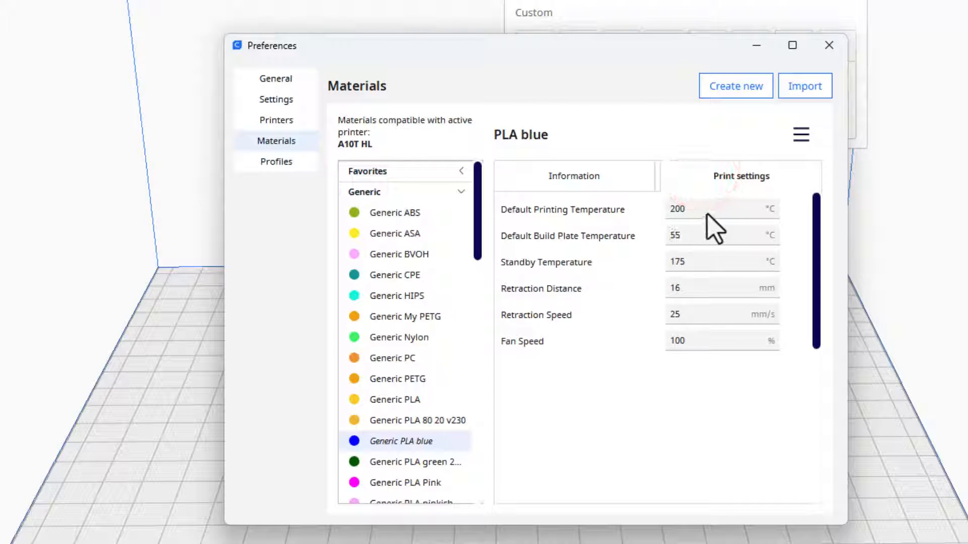
mouse_move(697, 219)
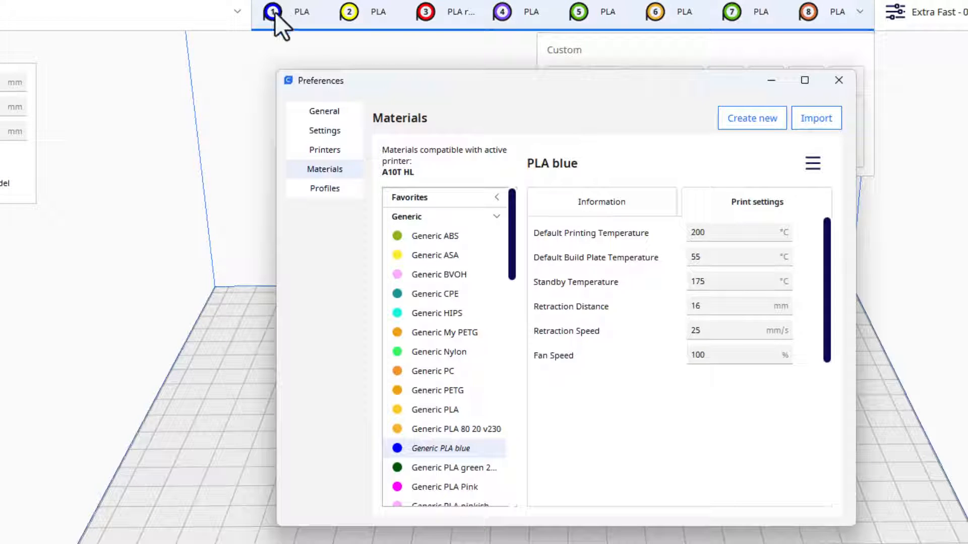
mouse_move(317, 32)
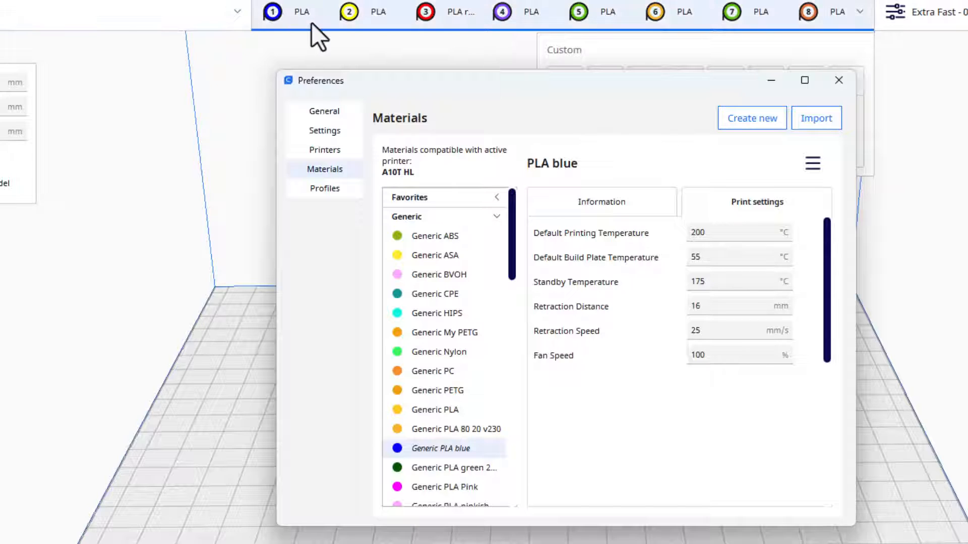
mouse_move(716, 321)
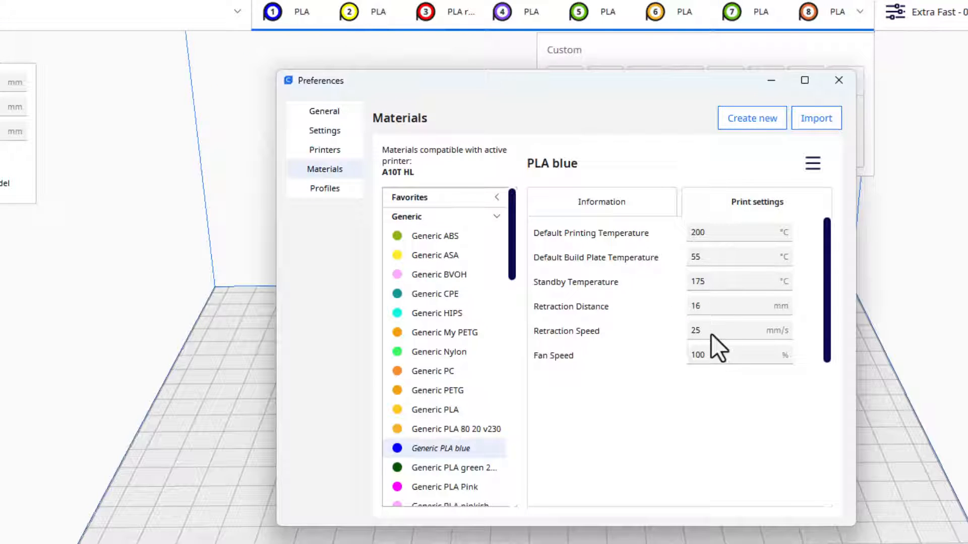
mouse_move(488, 451)
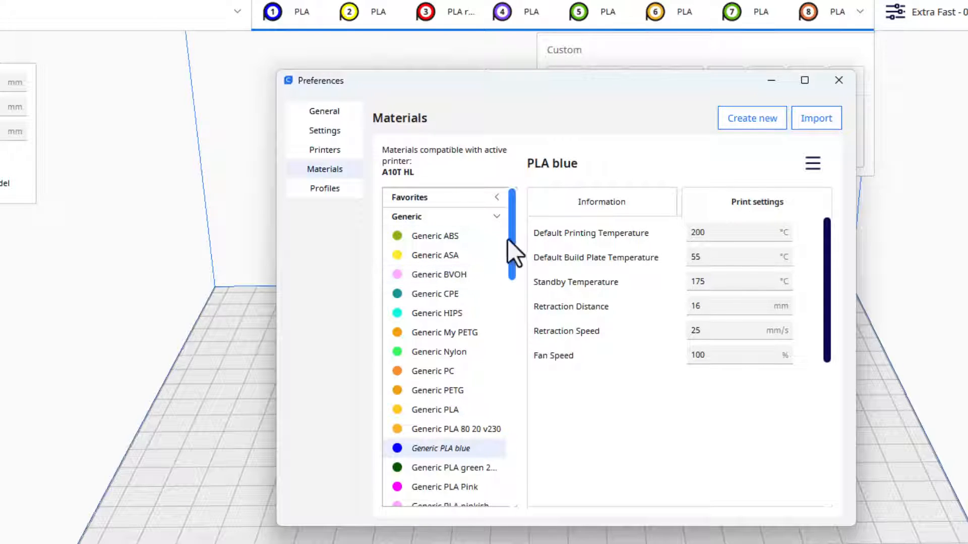
mouse_move(525, 256)
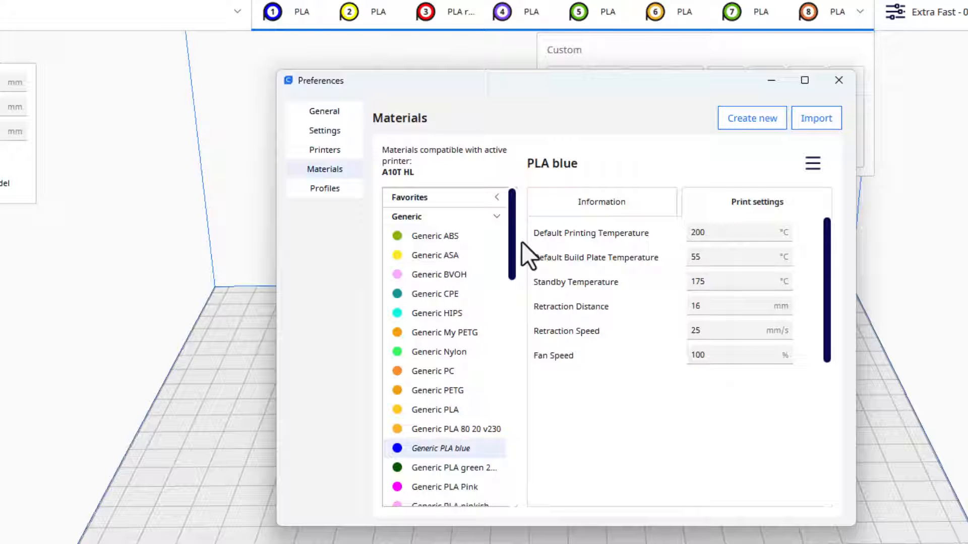
scroll(down, 3)
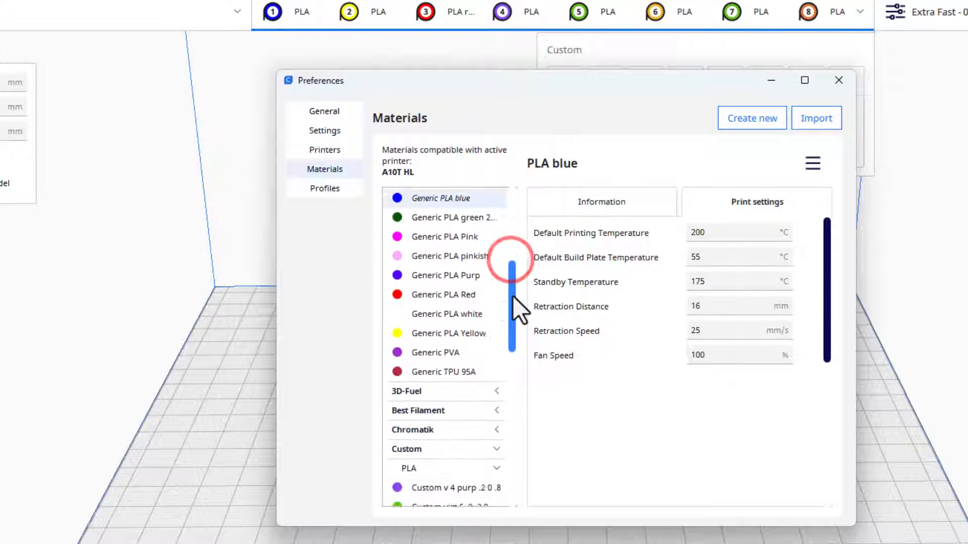
scroll(down, 3)
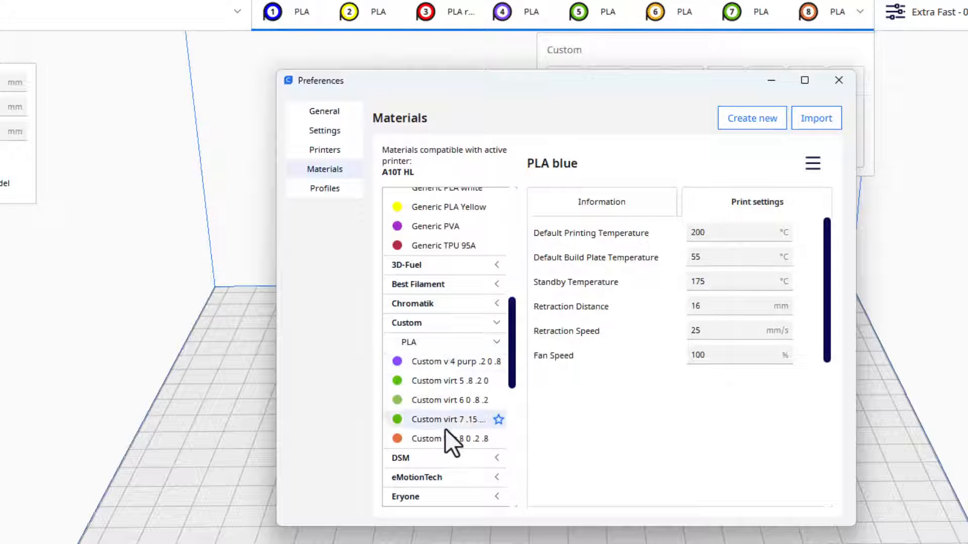
Inspect the custom materials v 4 purp .2 0 .8, virt 6 0 .8 .2 and virt 8 0 .2 .8.
click(448, 362)
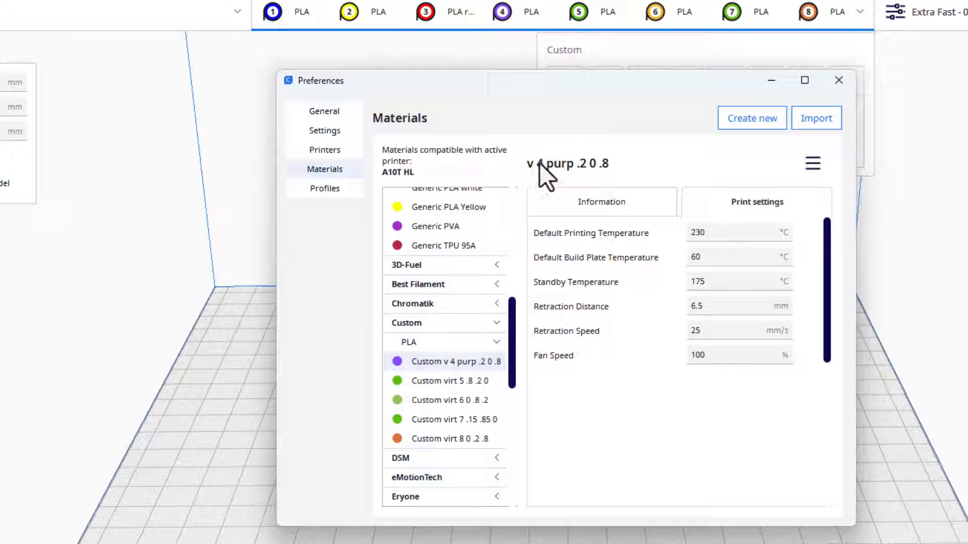
mouse_move(506, 68)
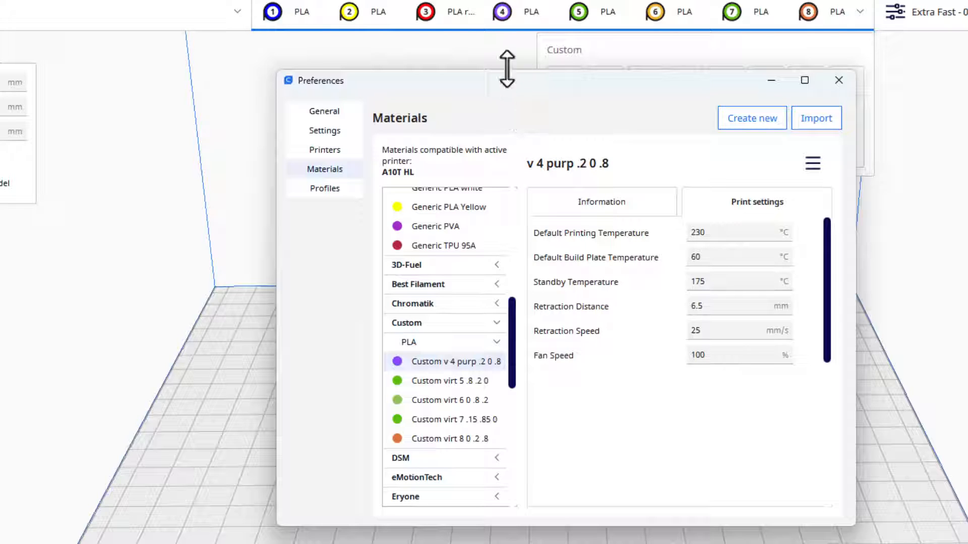
mouse_move(698, 255)
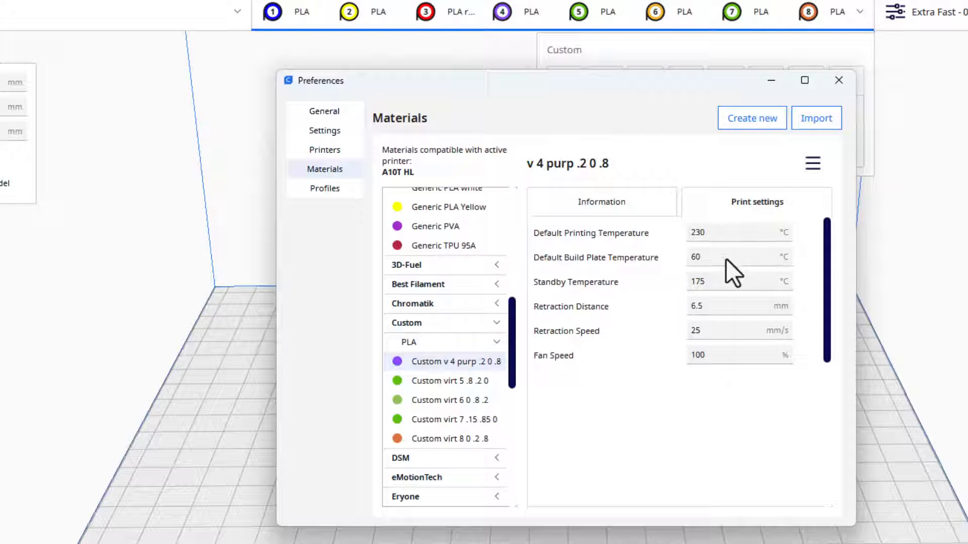
mouse_move(730, 423)
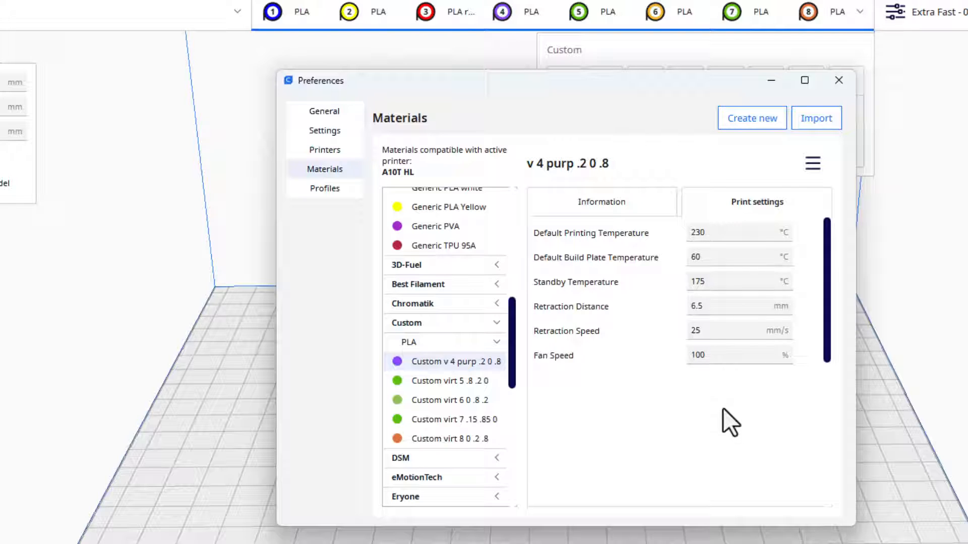
click(600, 202)
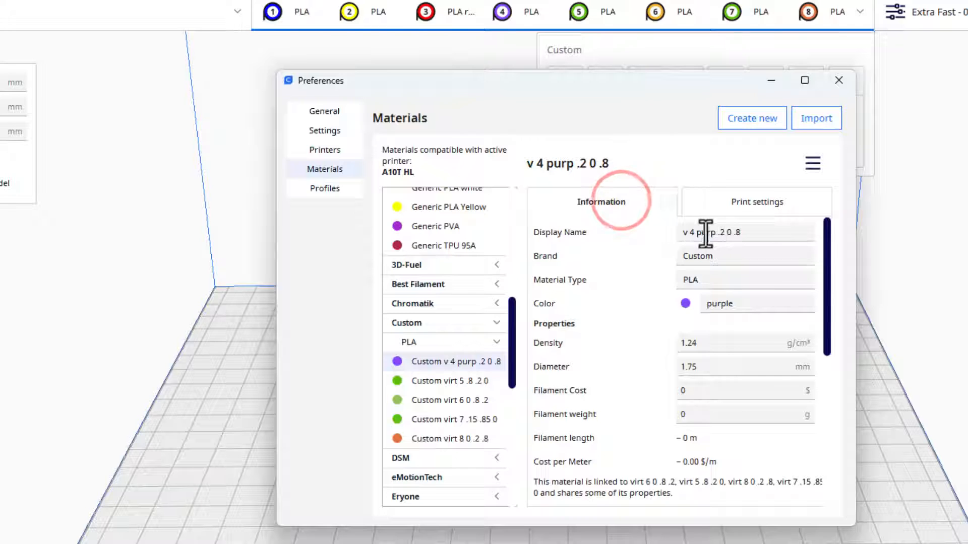
mouse_move(703, 346)
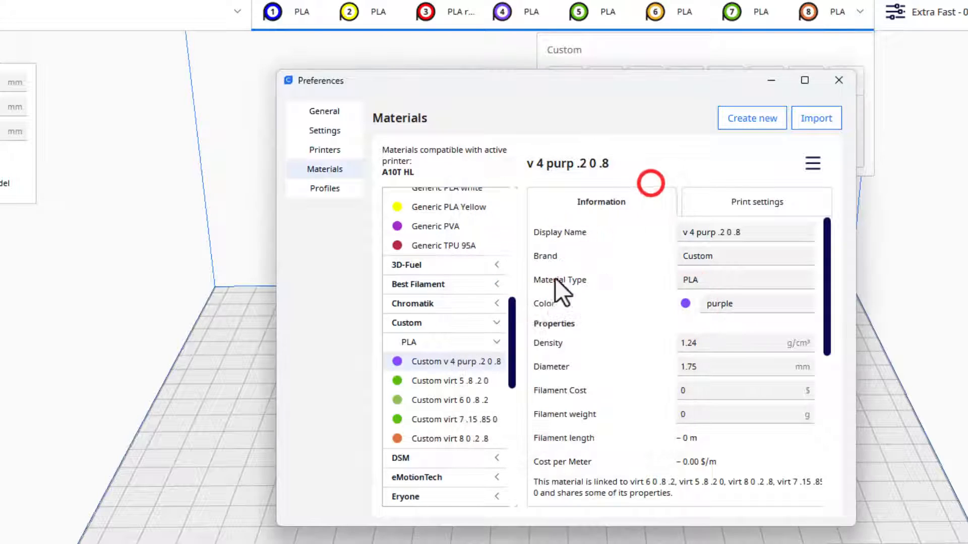
mouse_move(682, 376)
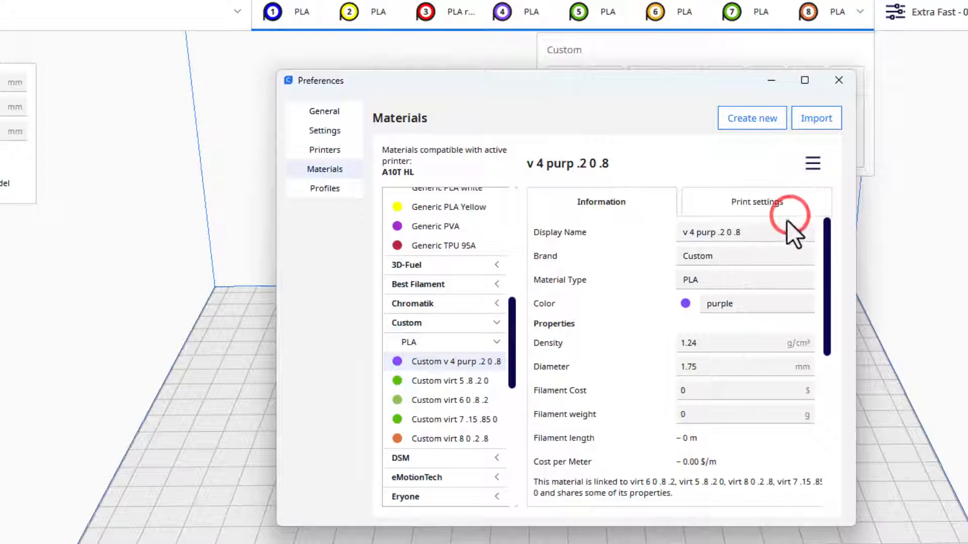
mouse_move(506, 367)
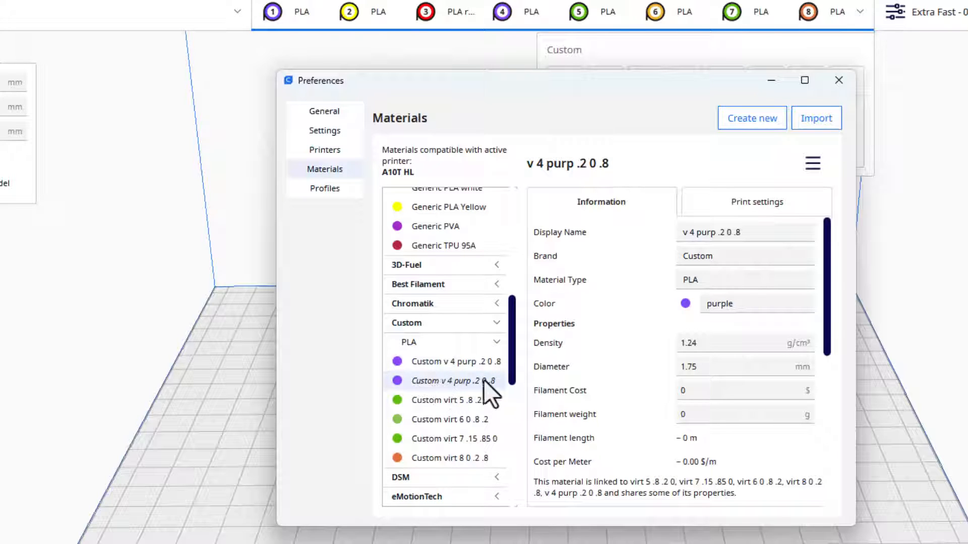
scroll(down, 3)
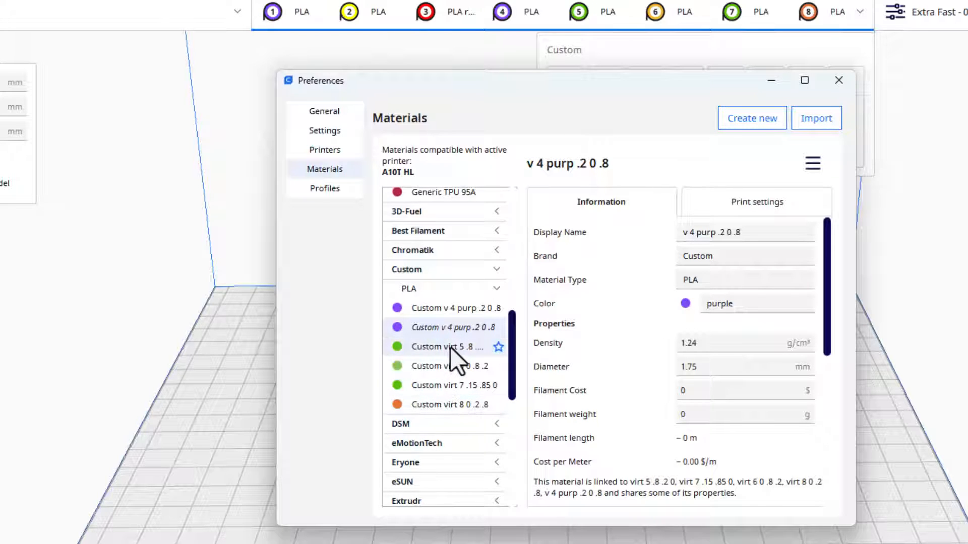
click(449, 365)
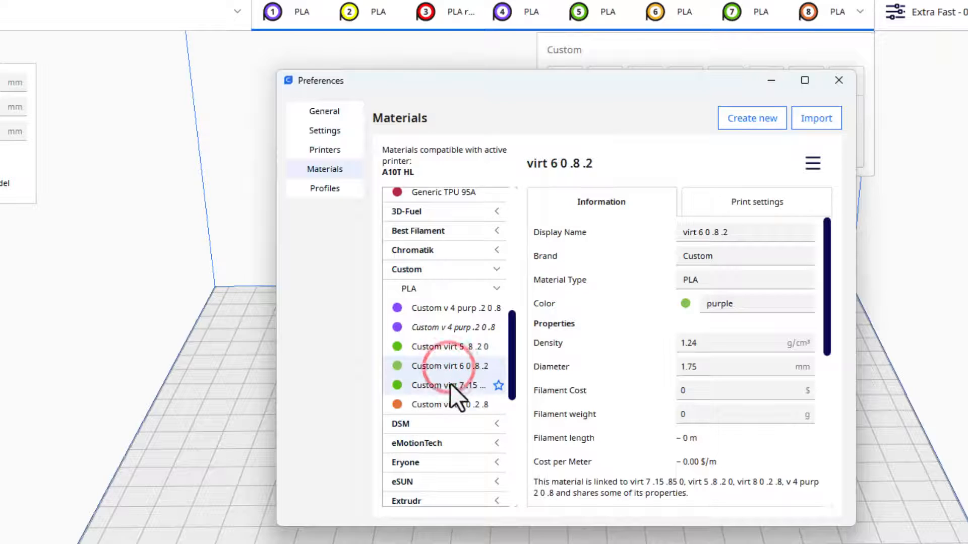
click(449, 404)
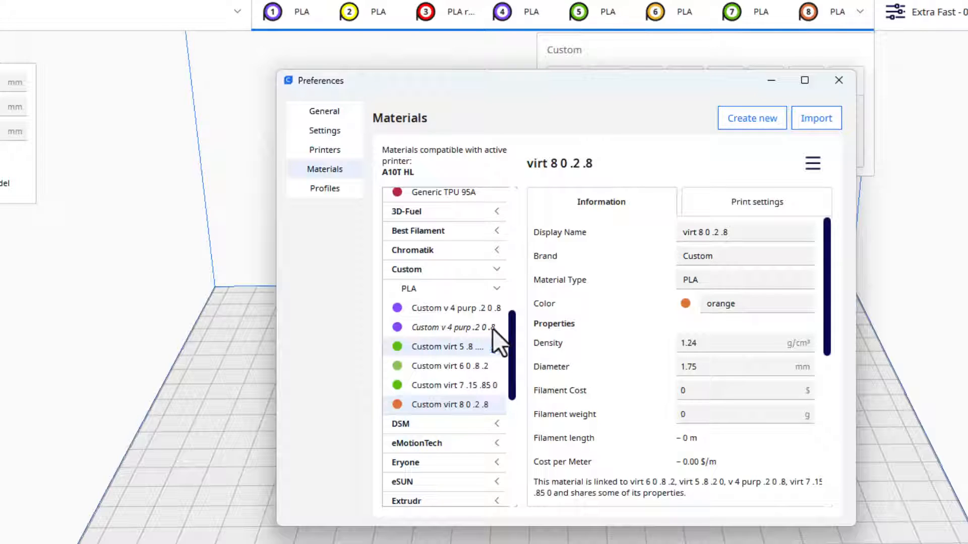
mouse_move(449, 366)
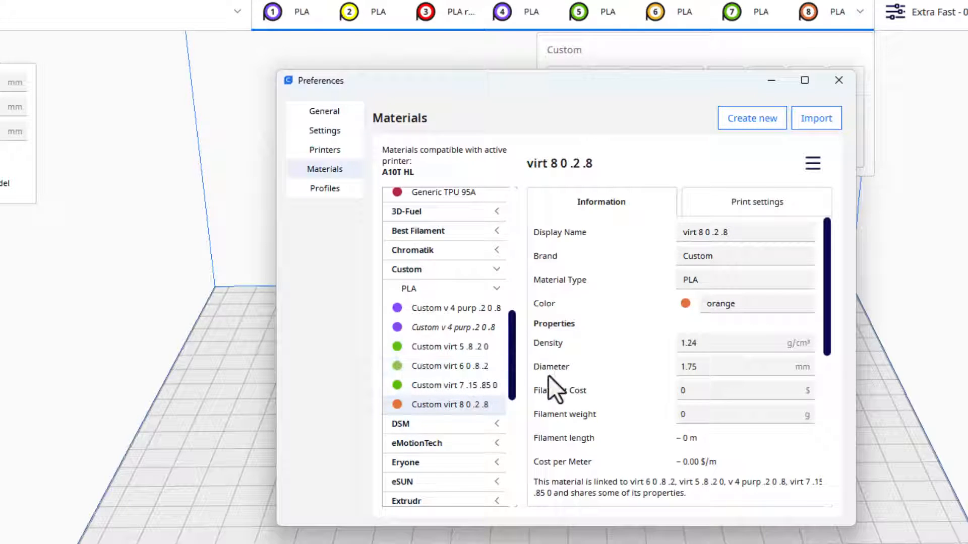
mouse_move(438, 376)
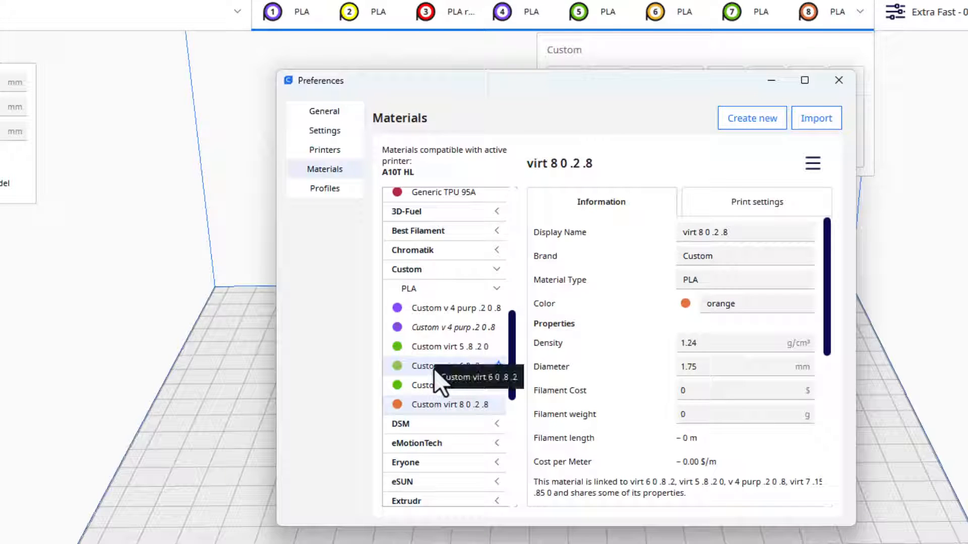
click(443, 366)
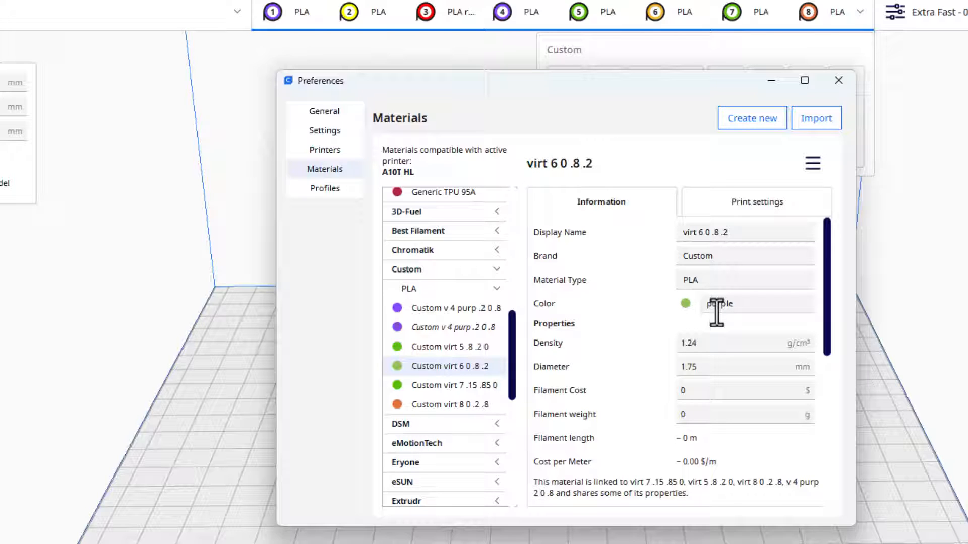
Give virt 6 0 .8 .2 an orange swatch and rename its colour from purple to 'orange'.
click(686, 303)
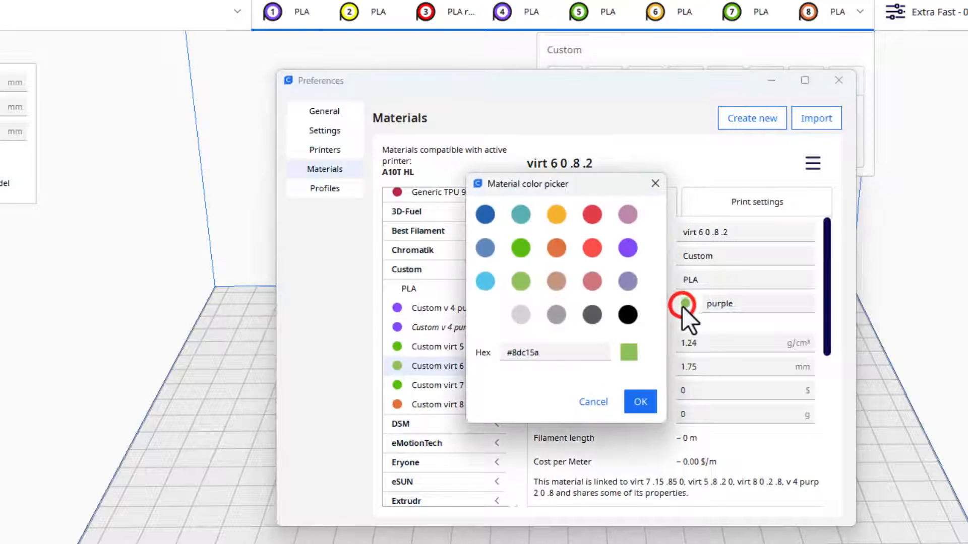
click(555, 214)
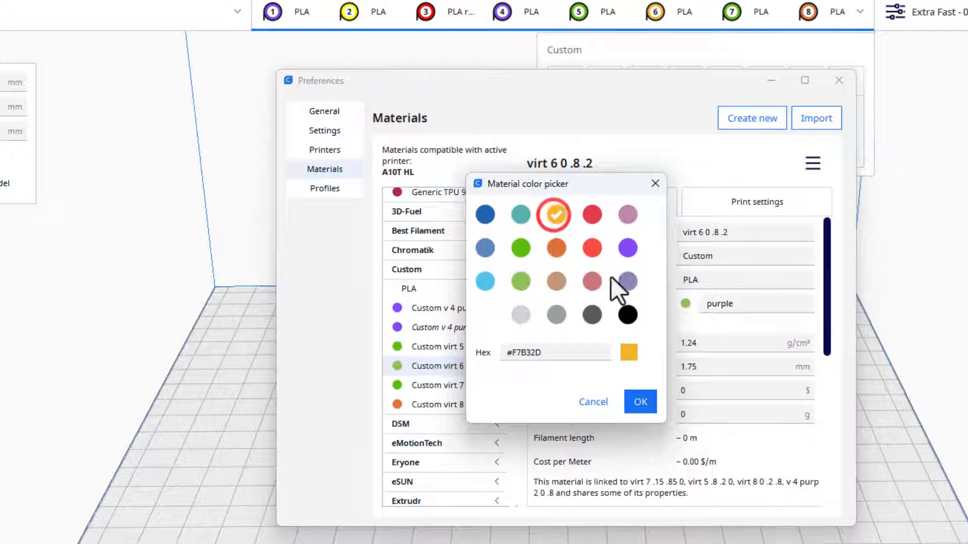
click(640, 401)
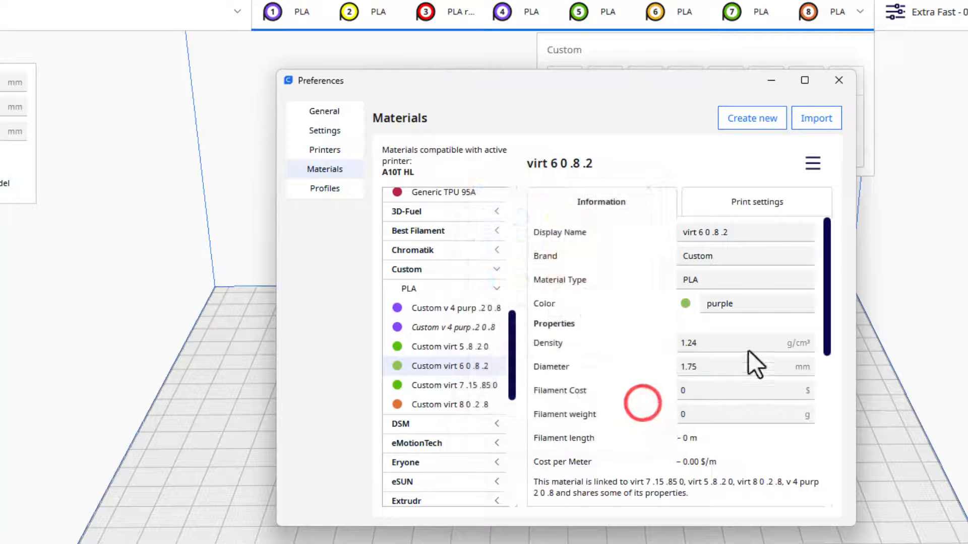
click(734, 303)
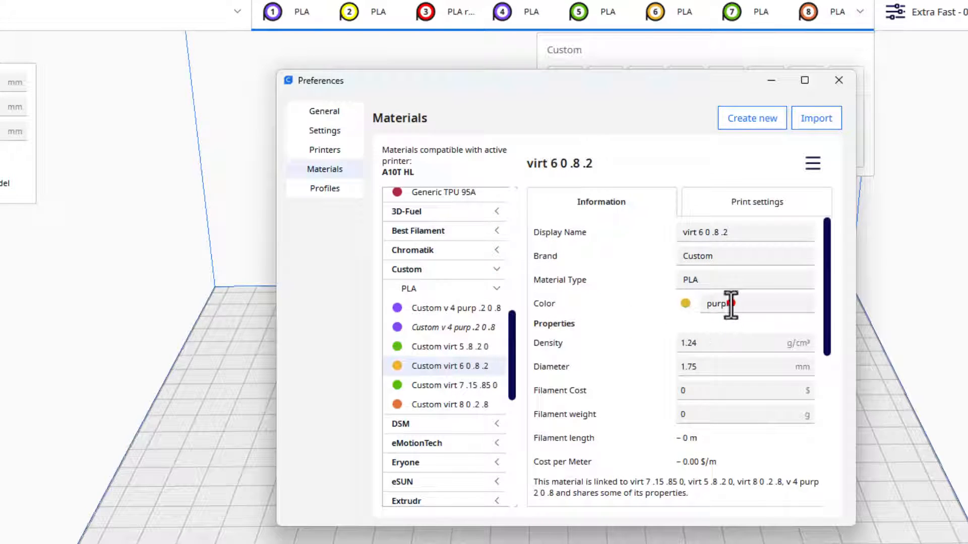
triple_click(734, 303)
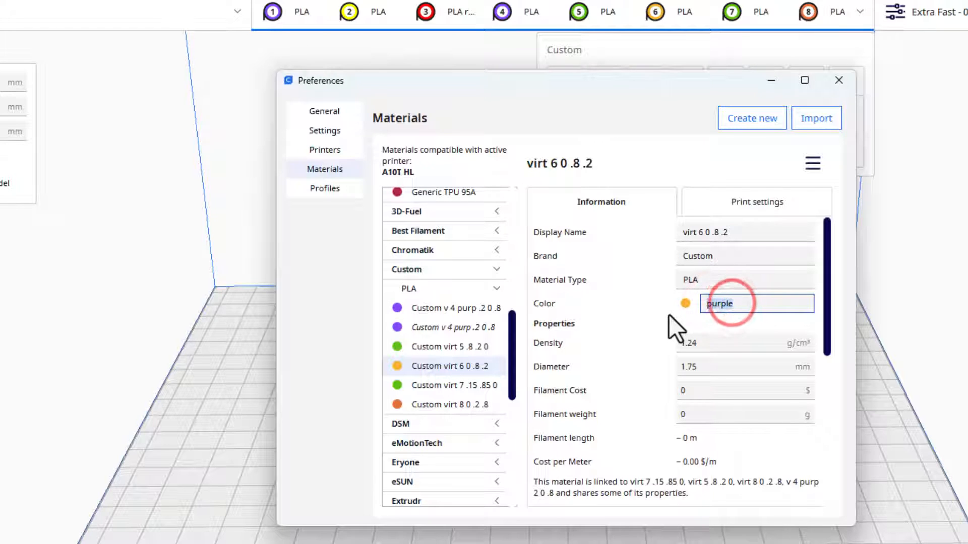
text(orange)
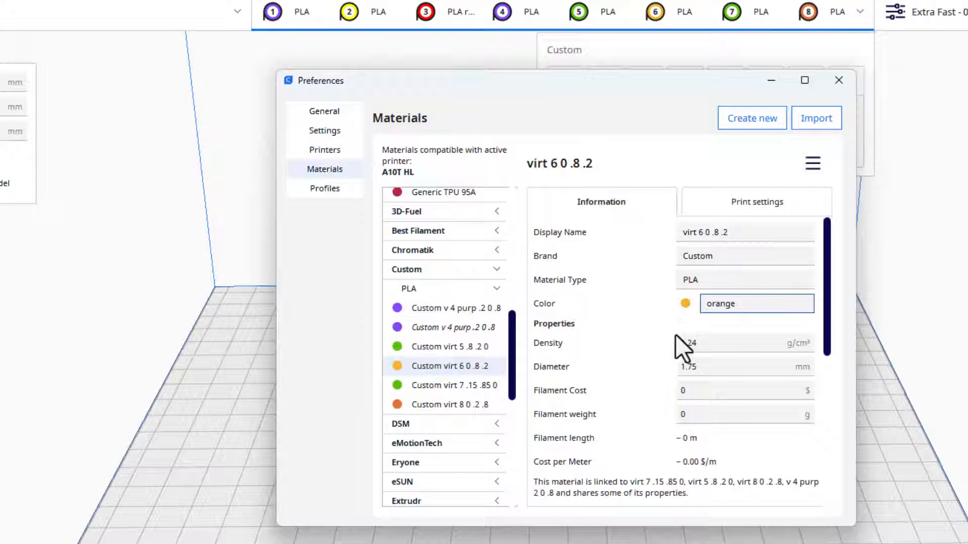
mouse_move(719, 259)
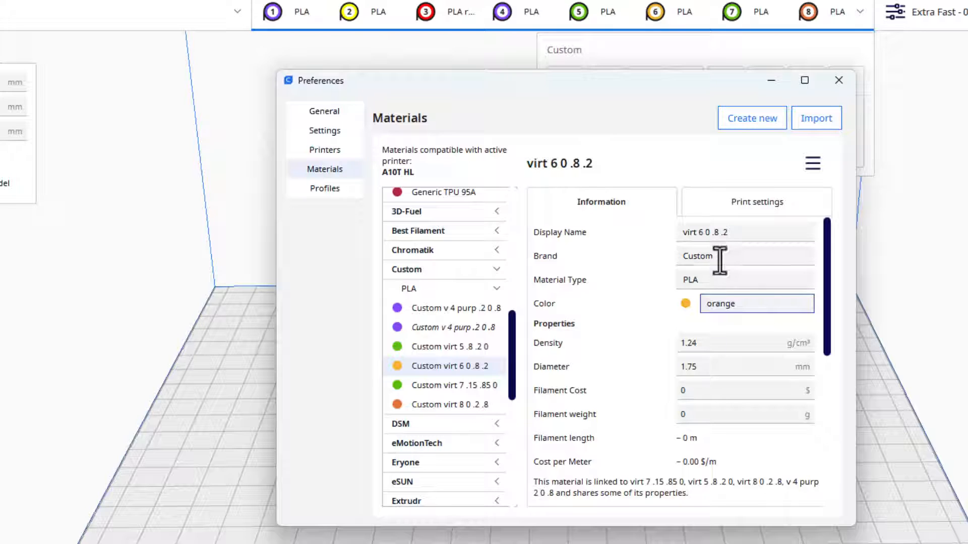
click(456, 308)
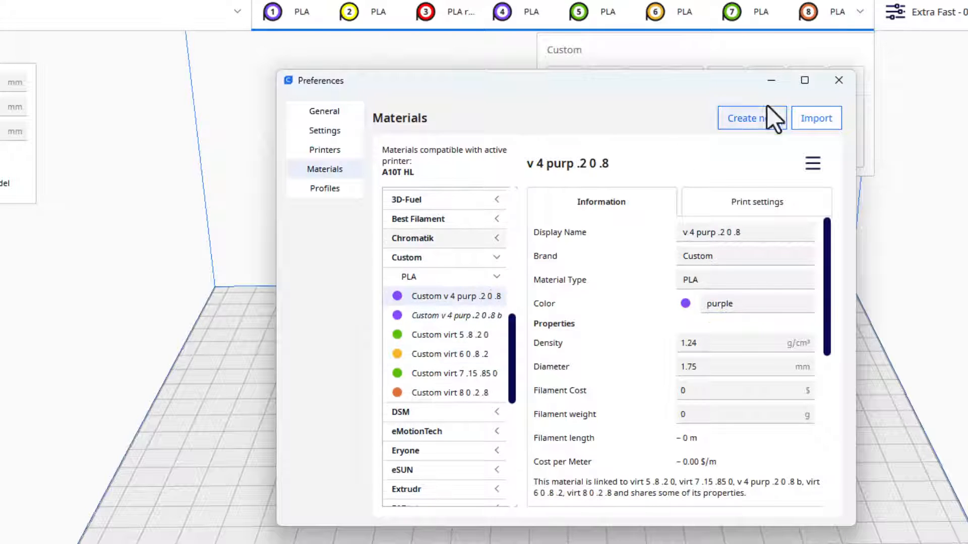
Close Preferences and show the Extra Fast profile's custom print settings.
click(843, 81)
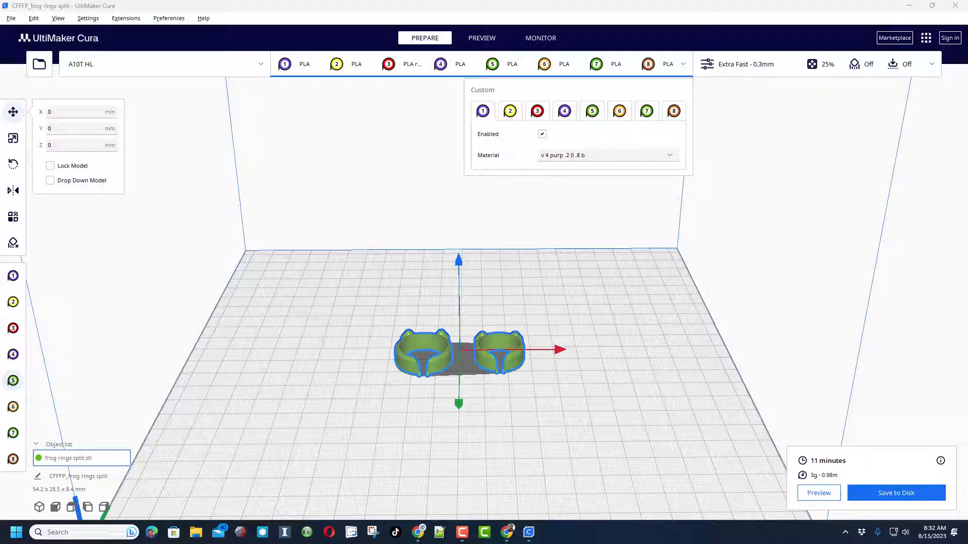
mouse_move(152, 270)
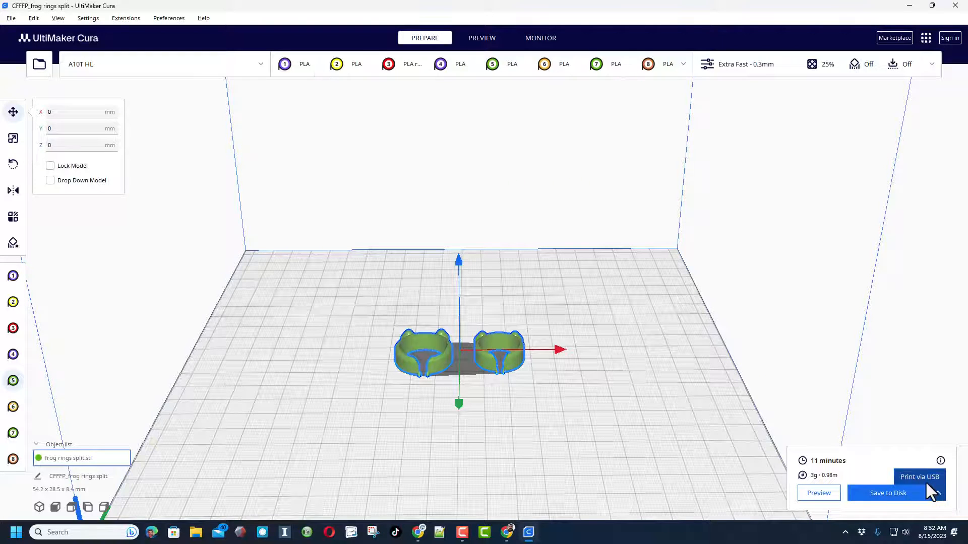
click(736, 64)
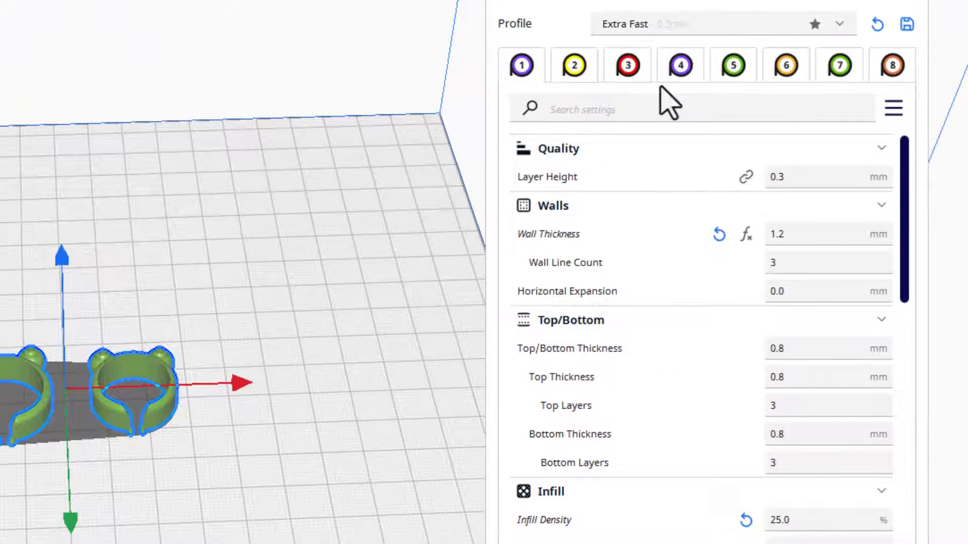
Set infill density to 20% and scroll on toward extruder 5's settings.
scroll(down, 3)
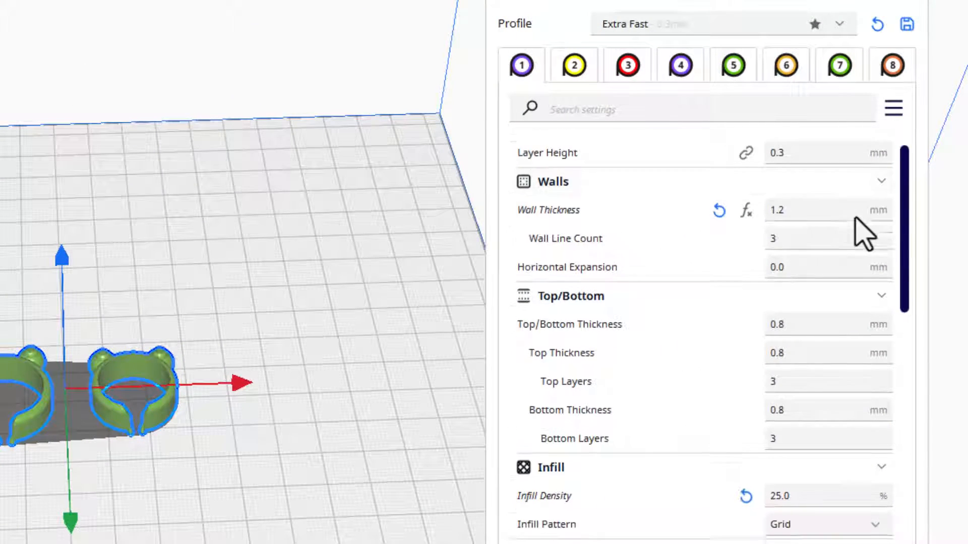
scroll(down, 3)
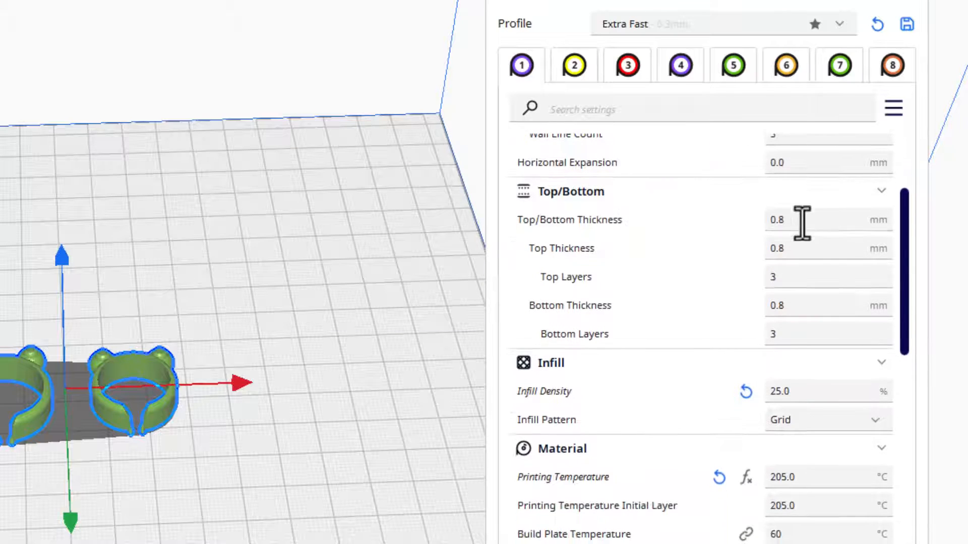
scroll(down, 3)
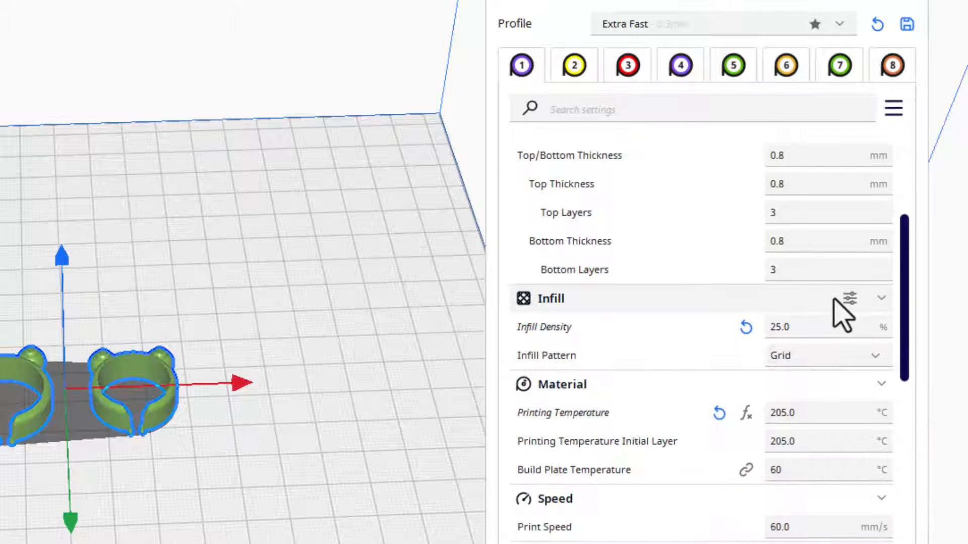
click(827, 327)
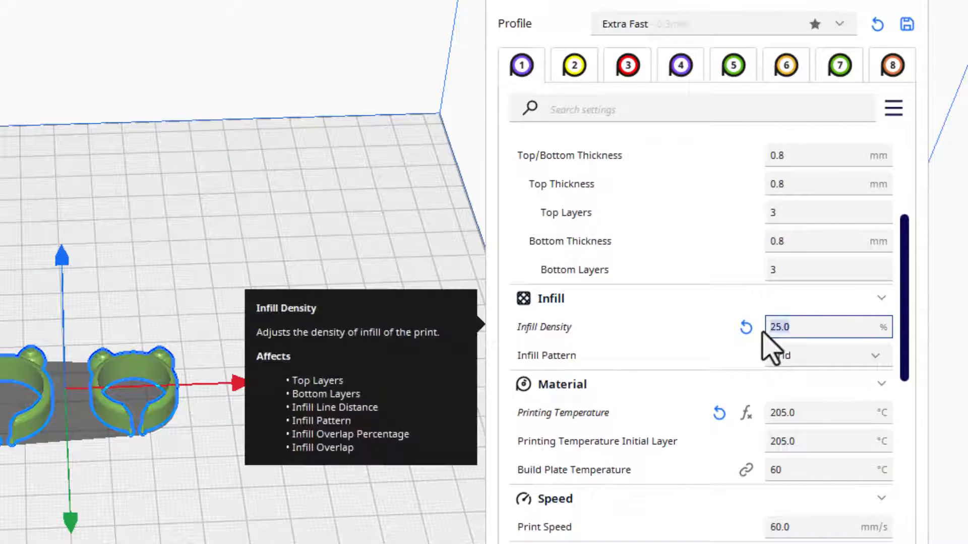
text(20)
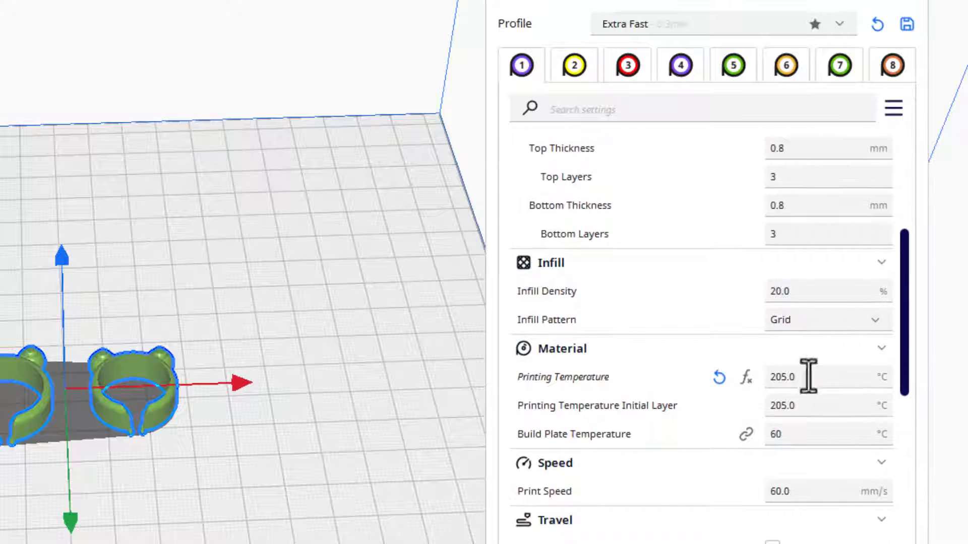
mouse_move(824, 405)
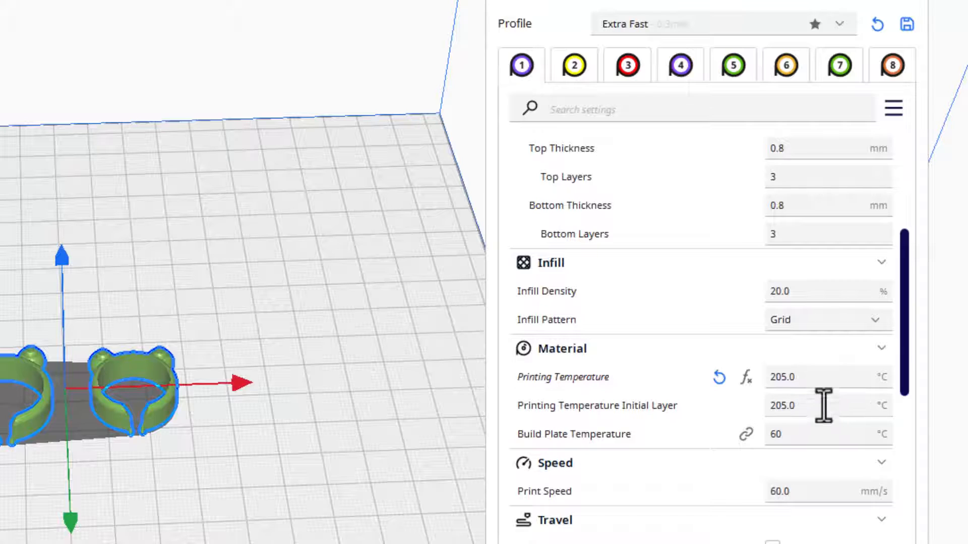
mouse_move(784, 65)
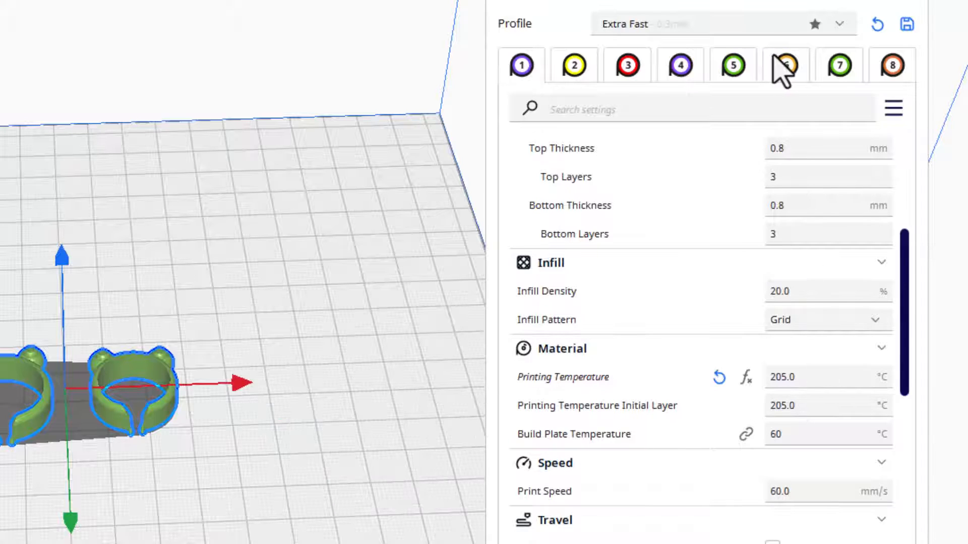
mouse_move(732, 74)
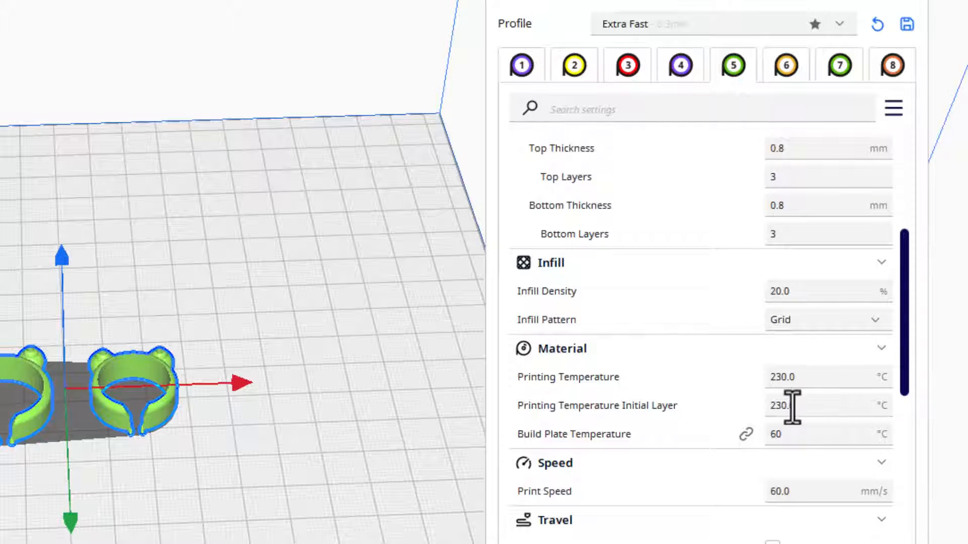
scroll(down, 3)
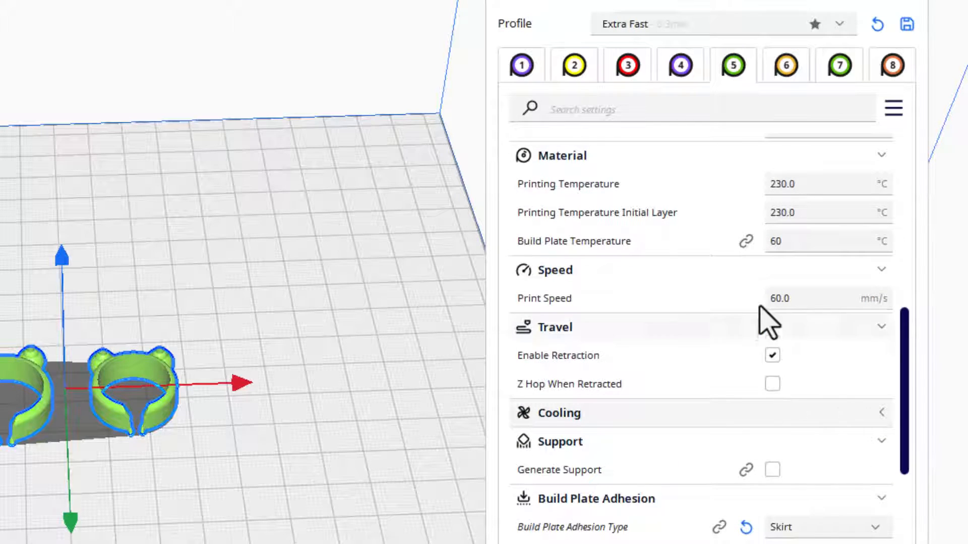
Set the Build Plate Adhesion Extruder for the skirt to extruder 5.
scroll(down, 3)
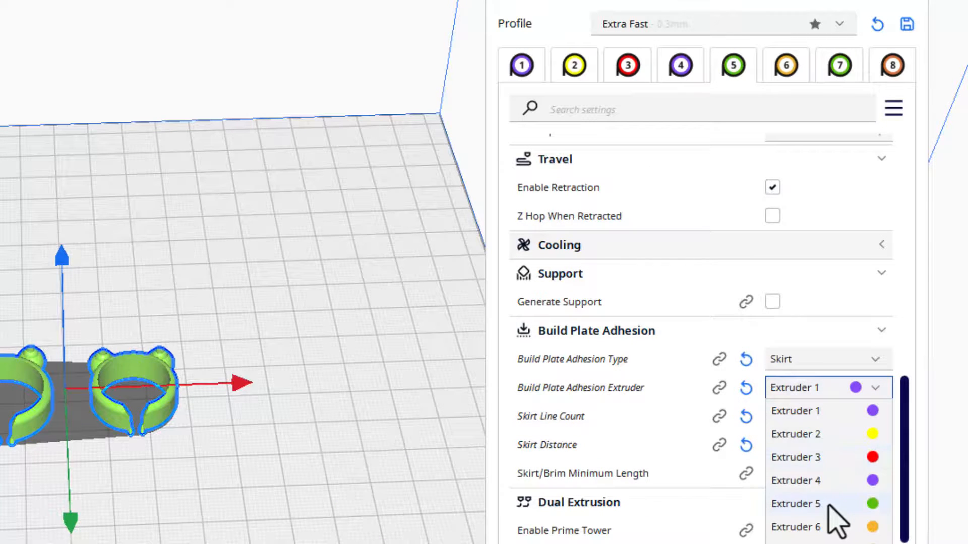
click(795, 504)
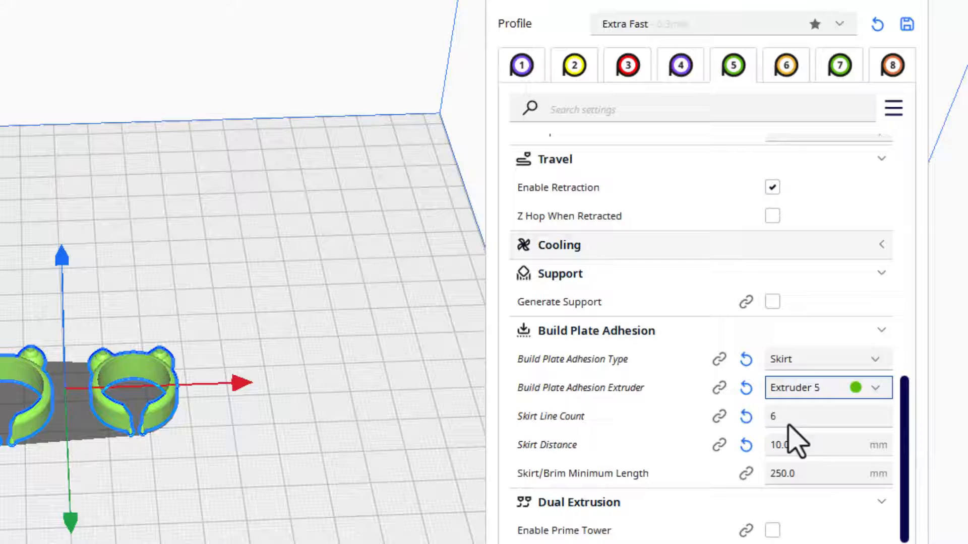
mouse_move(790, 416)
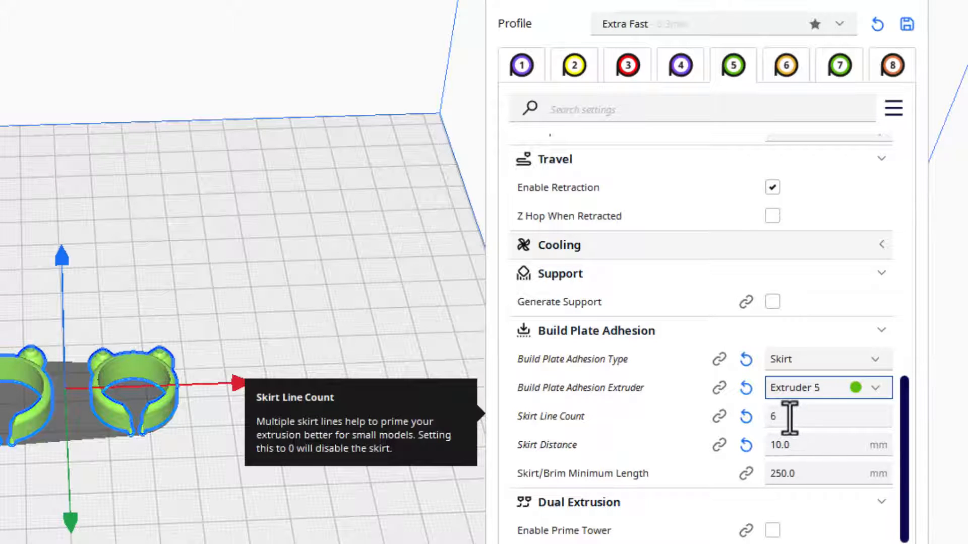
mouse_move(803, 445)
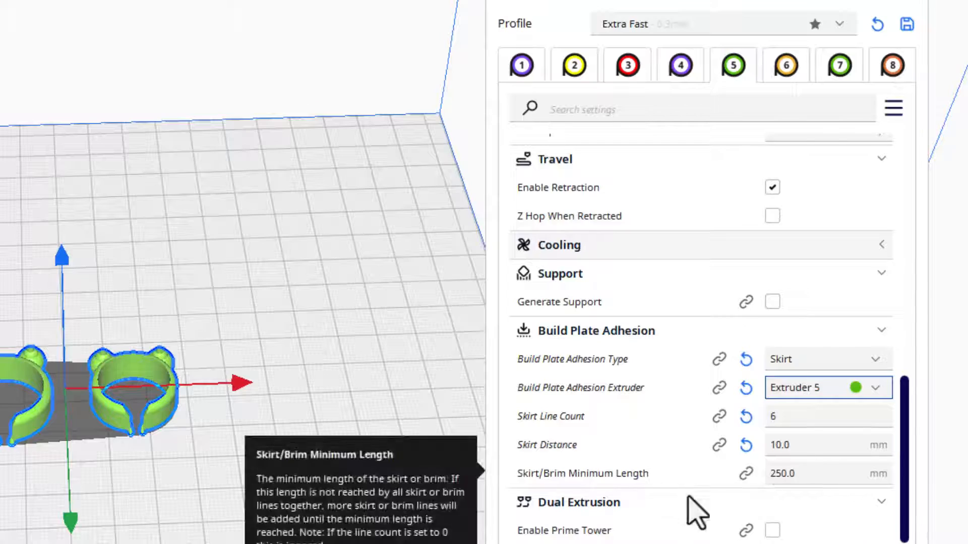
mouse_move(667, 525)
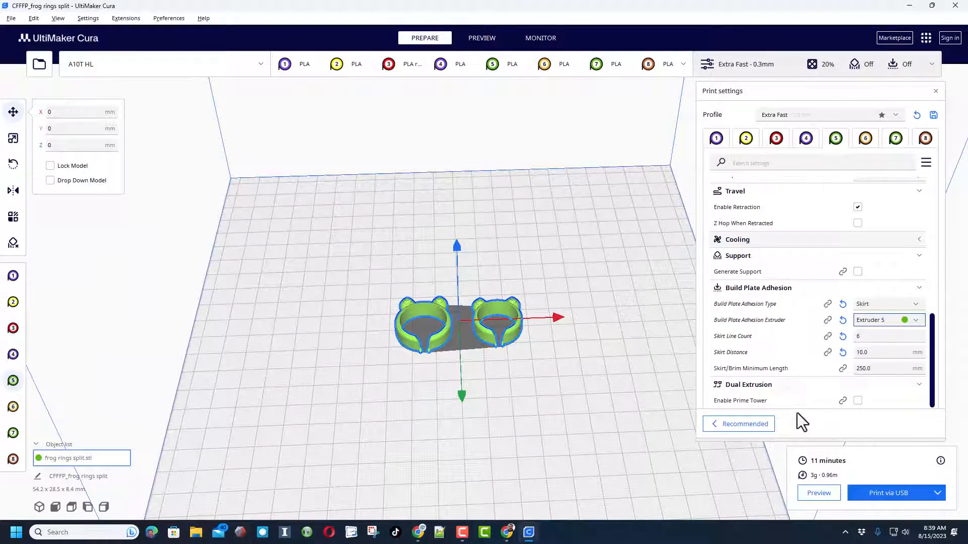
mouse_move(882, 466)
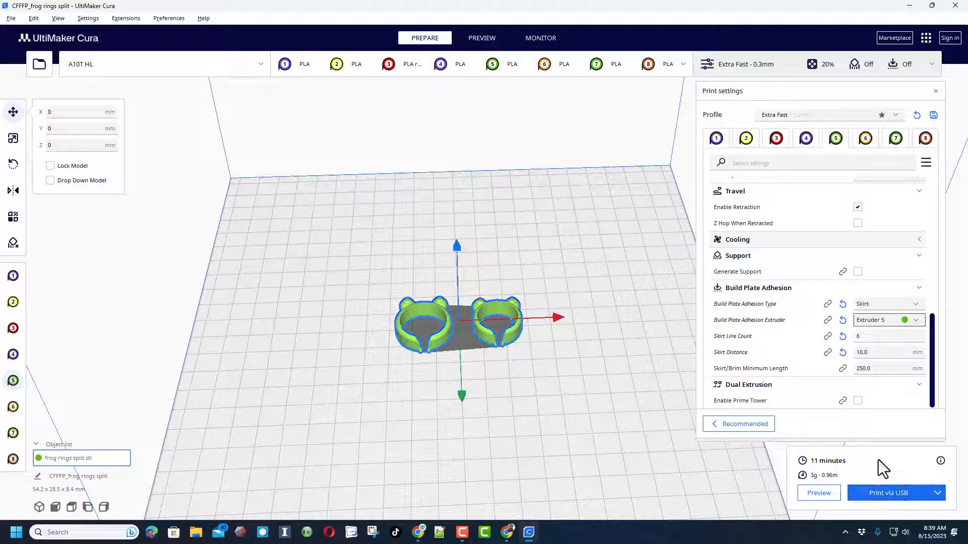
mouse_move(889, 492)
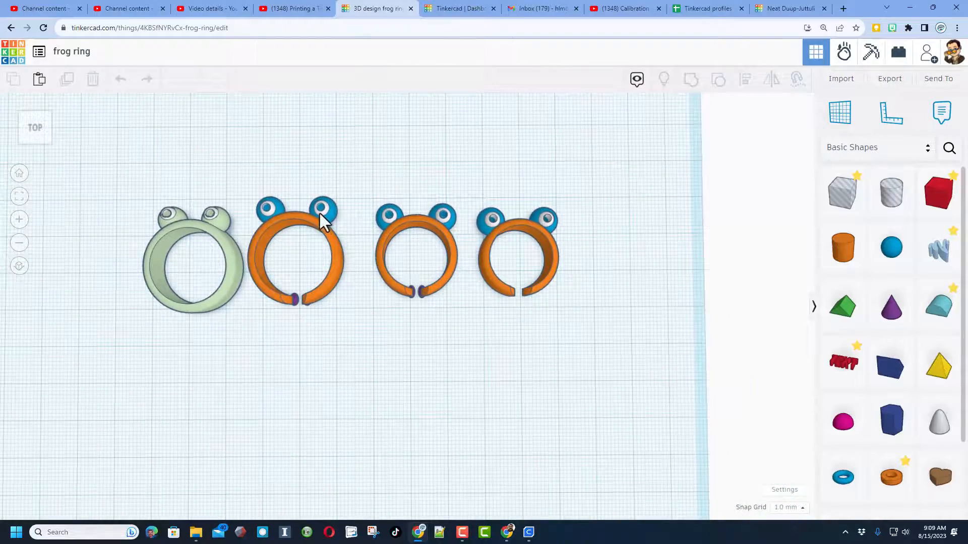
Zoom in on the four frog ring variants in the Tinkercad design.
scroll(up, 3)
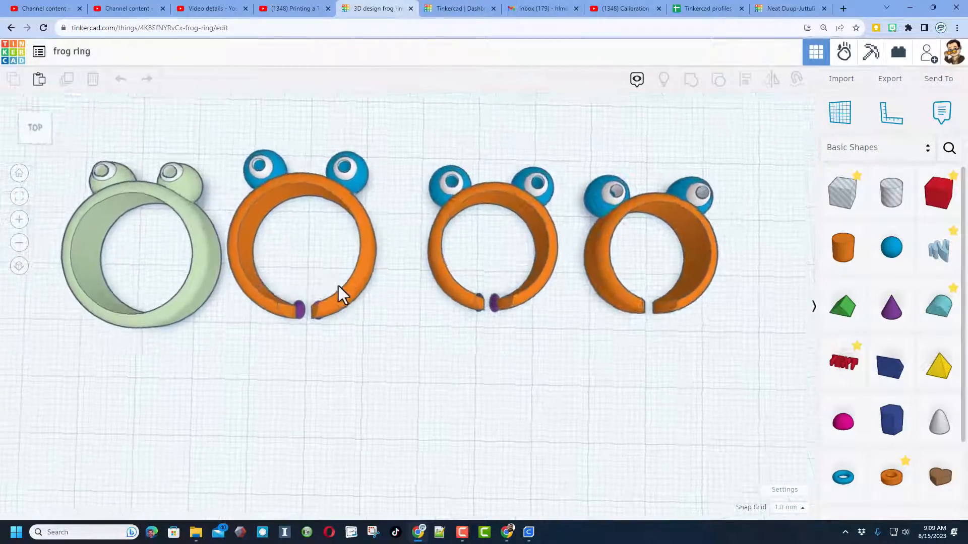